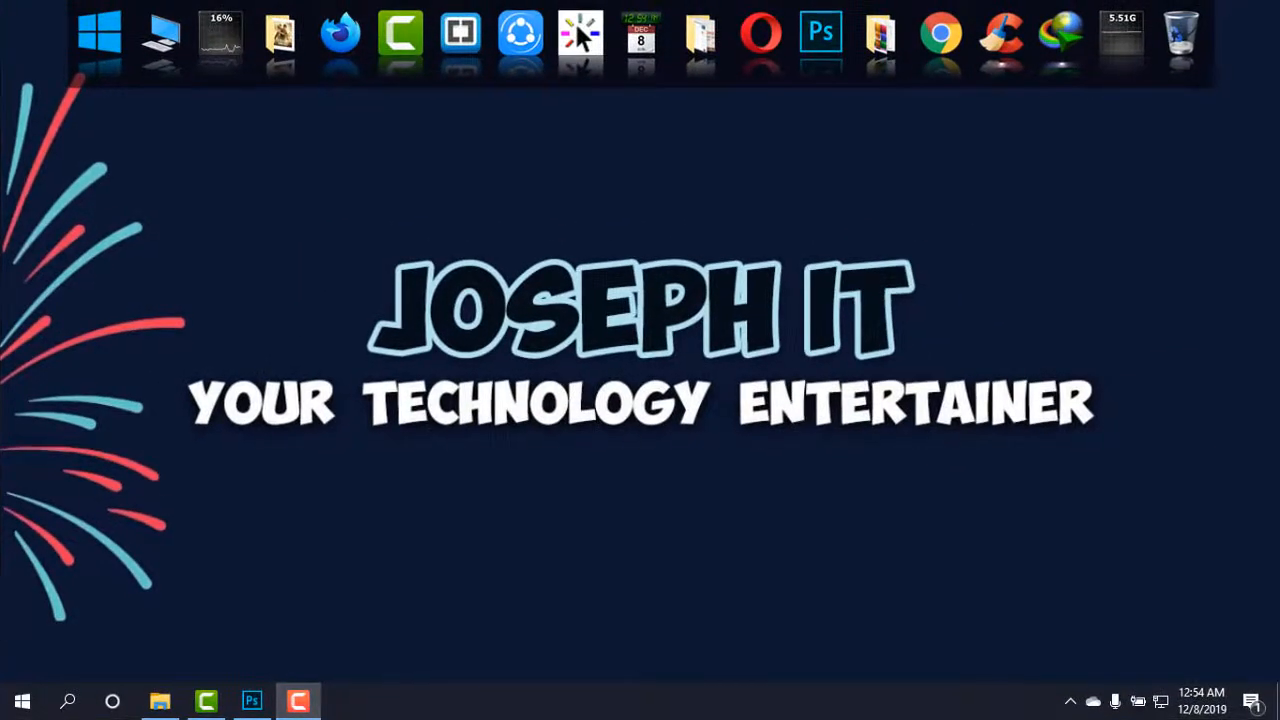
Bring the Downloads folder in File Explorer in front of Photoshop's welcome screen.
{"action": "left_click", "coordinate": [252, 700]}
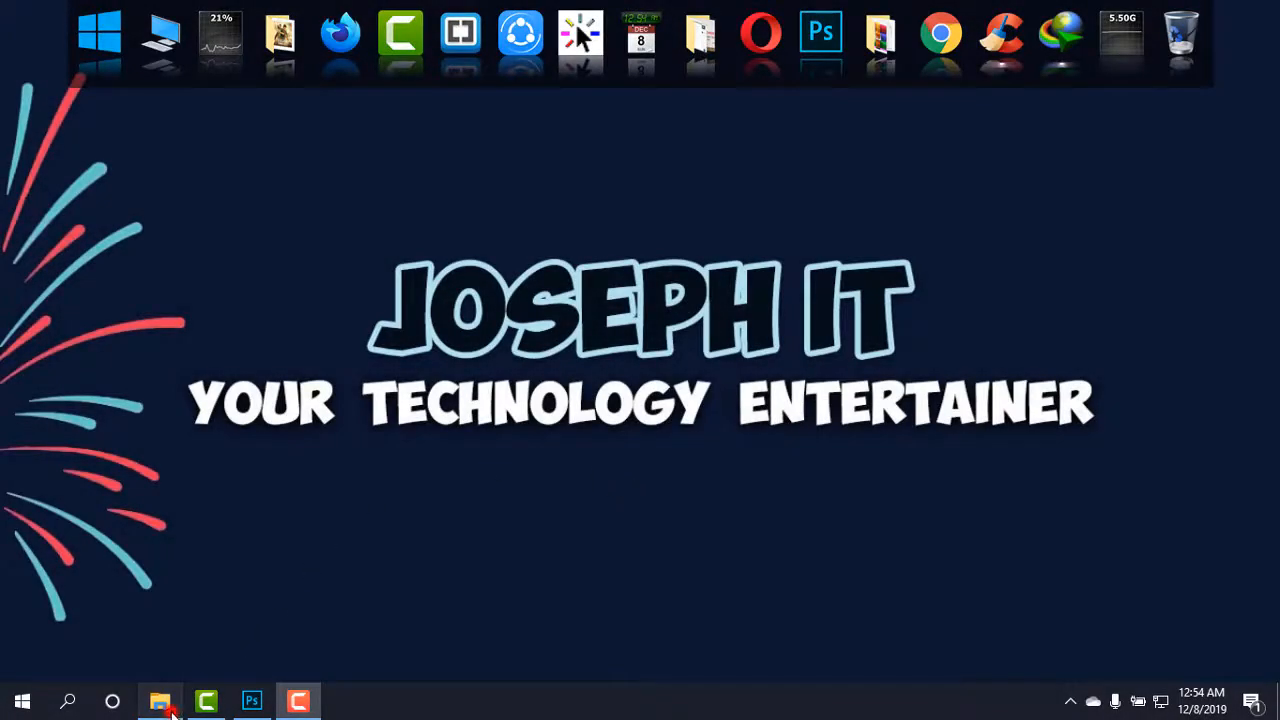
{"action": "left_click", "coordinate": [160, 700]}
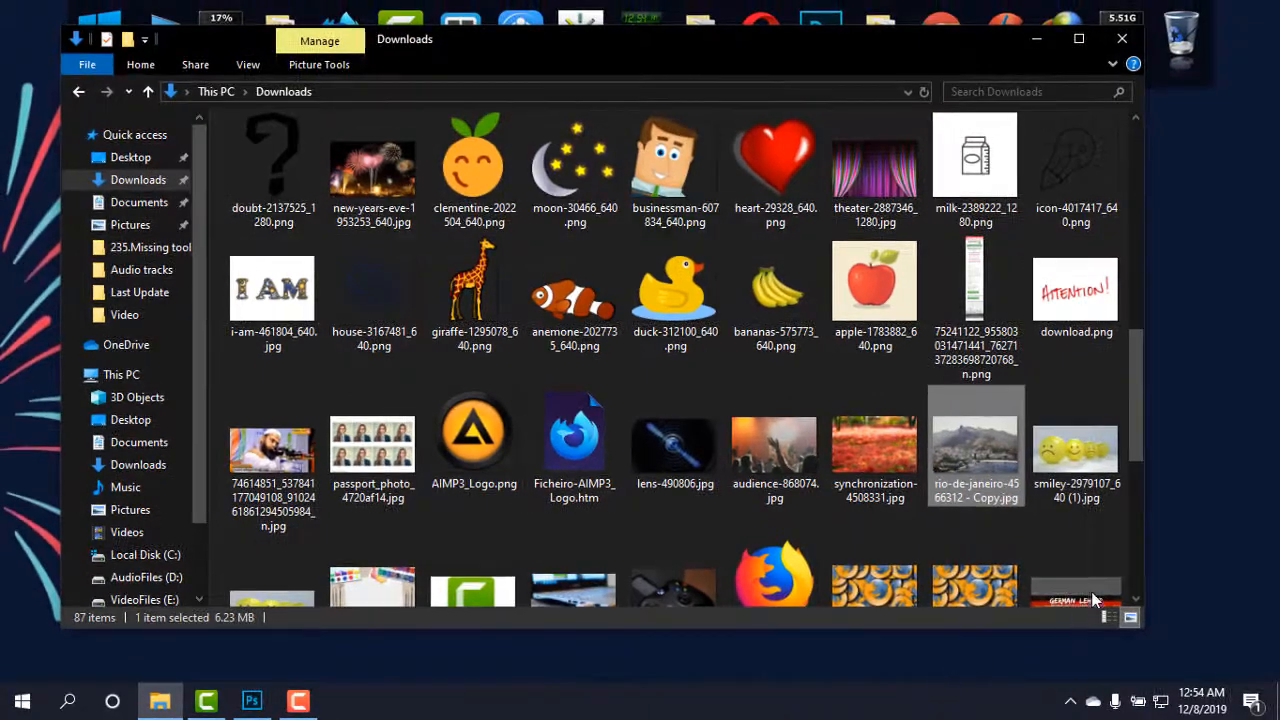
{"action": "mouse_move", "coordinate": [1190, 470]}
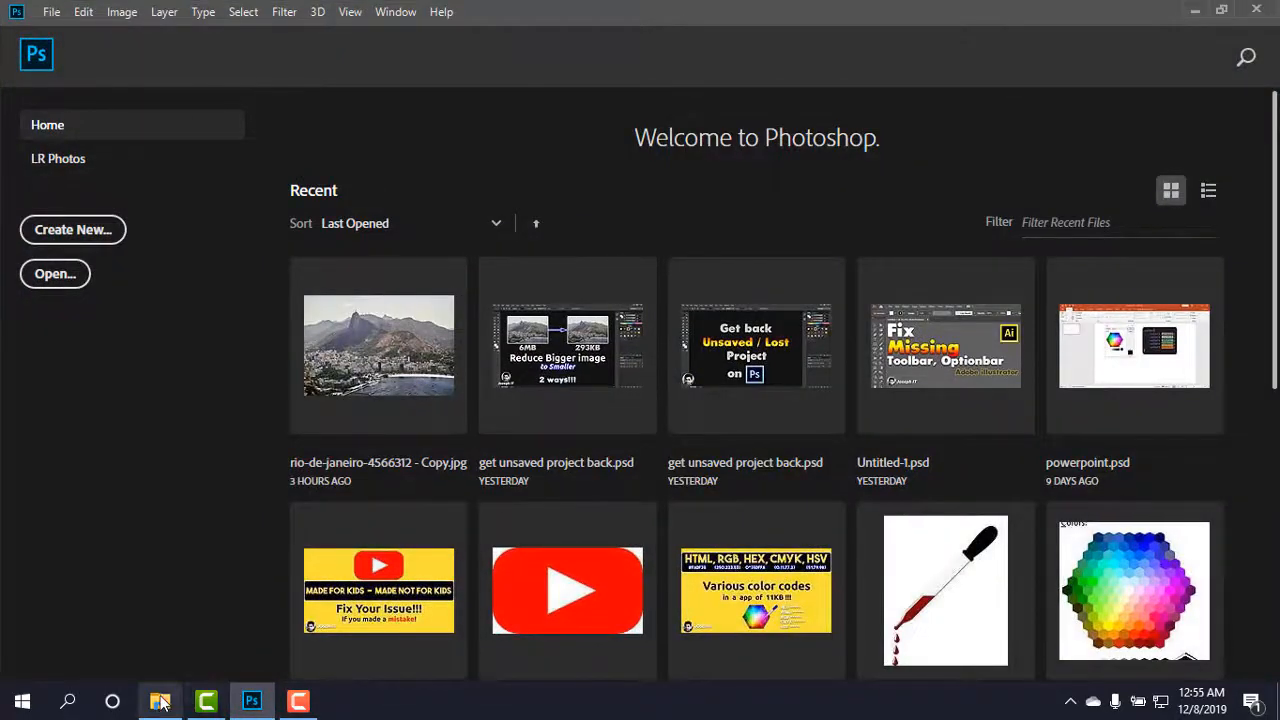
{"action": "left_click", "coordinate": [160, 700]}
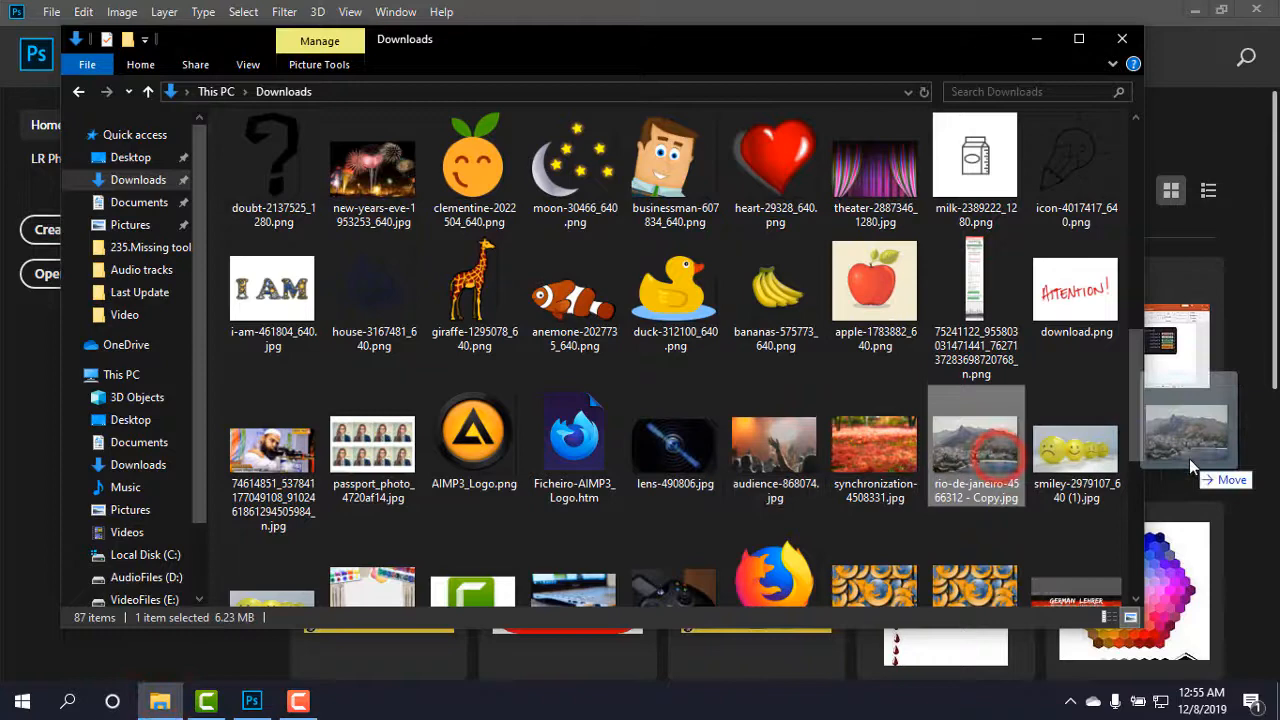
Open rio-de-janeiro-4566312 - Copy.jpg as a Photoshop document.
{"action": "double_click", "coordinate": [976, 450]}
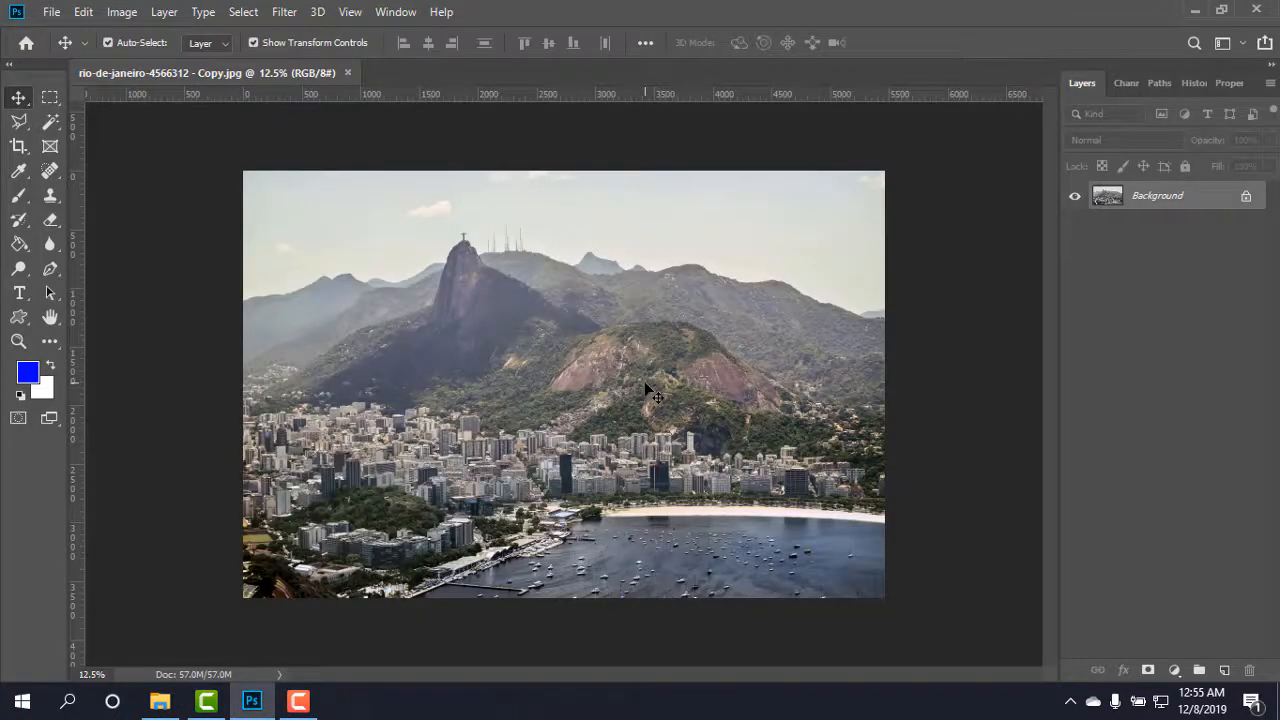
{"action": "mouse_move", "coordinate": [316, 284]}
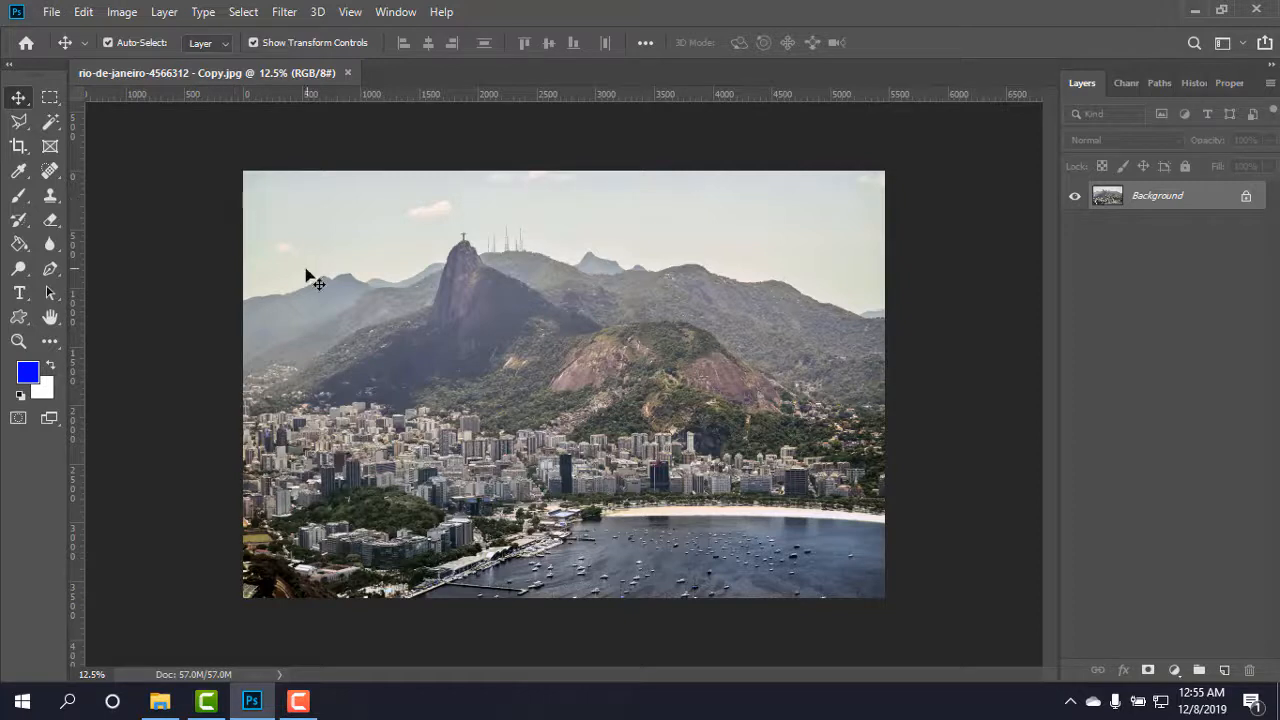
{"action": "mouse_move", "coordinate": [304, 400]}
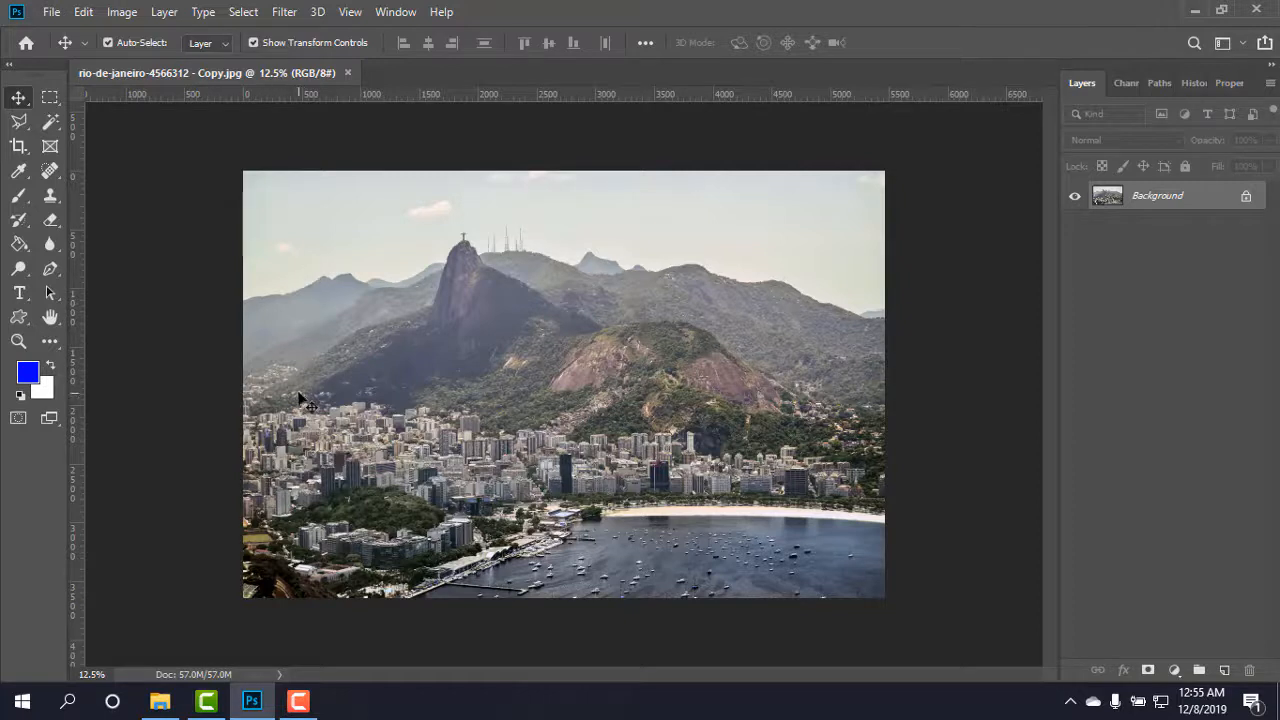
{"action": "key", "text": "ctrl+alt+shift+s"}
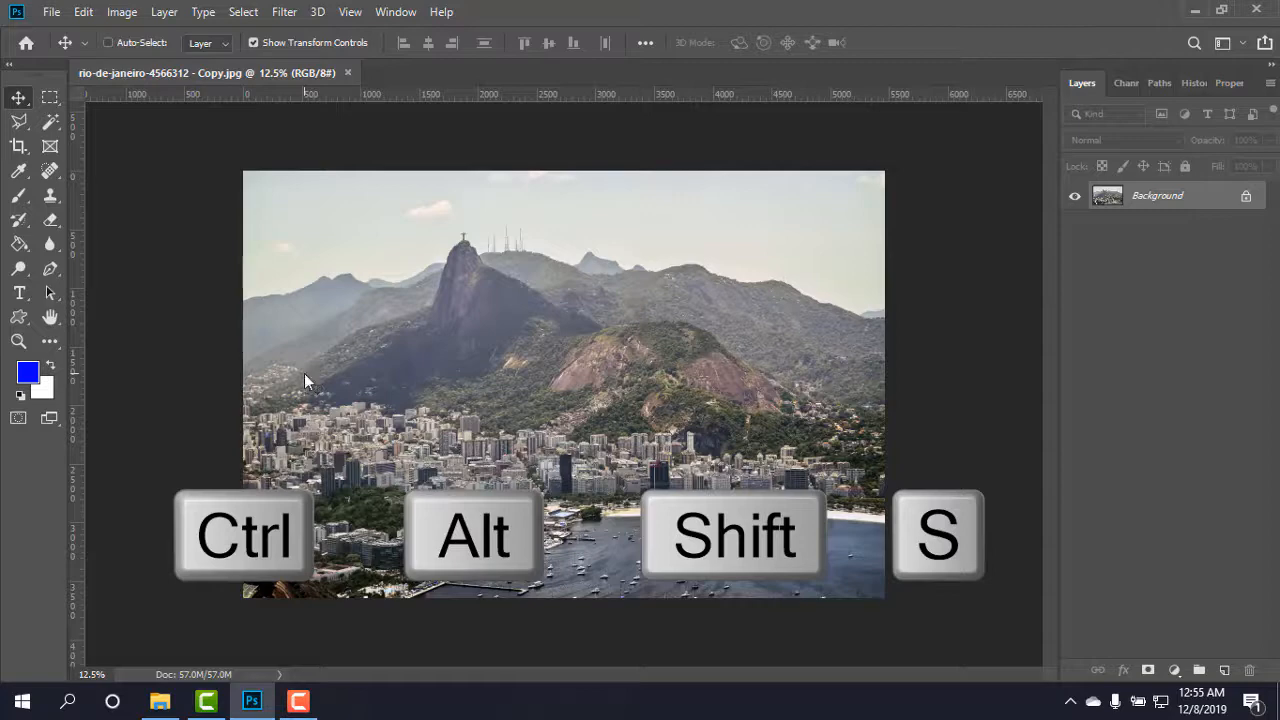
In Save for Web (Ctrl+Alt+Shift+S), change JPEG quality from High to Medium.
{"action": "key", "text": "ctrl+alt+shift+s"}
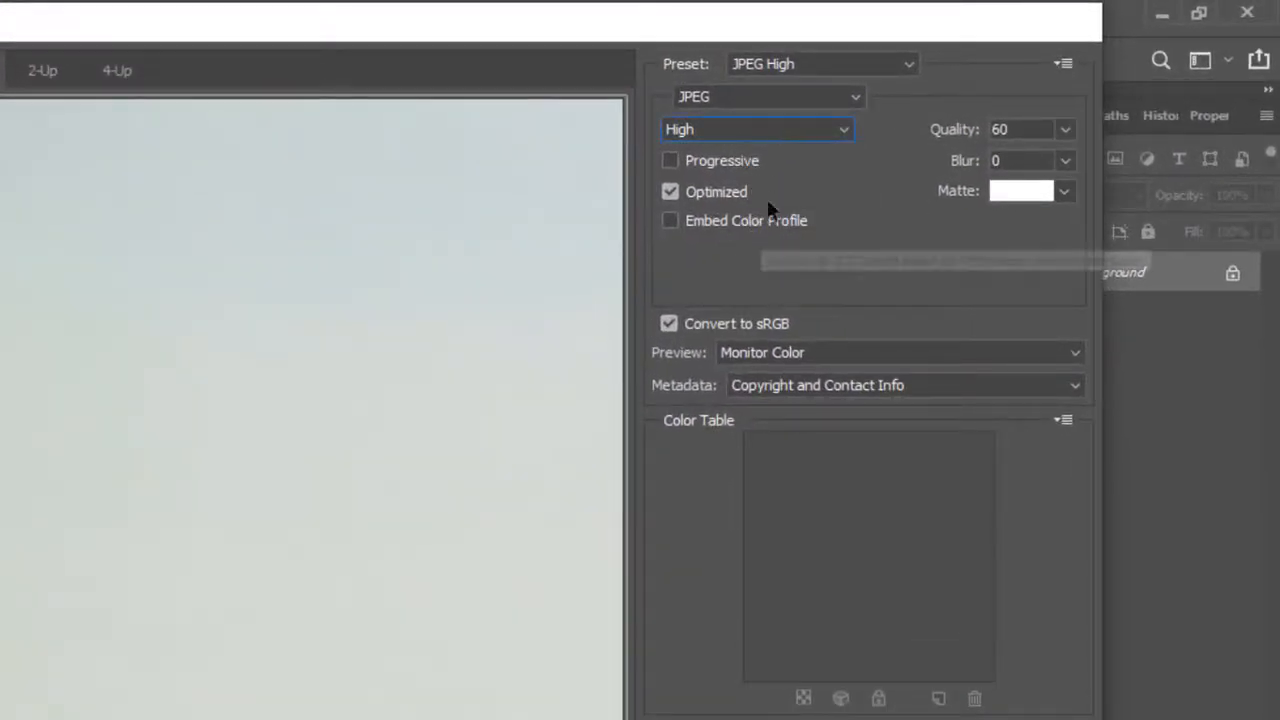
{"action": "left_click", "coordinate": [756, 128]}
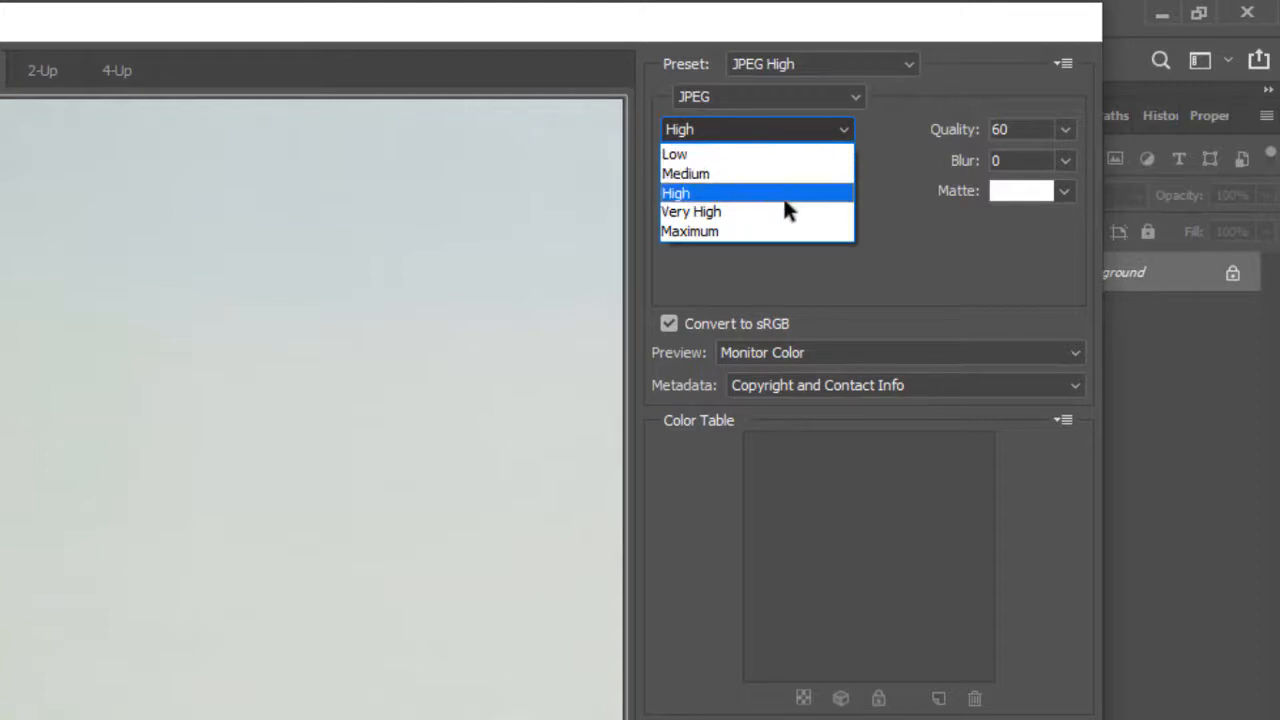
{"action": "mouse_move", "coordinate": [790, 198]}
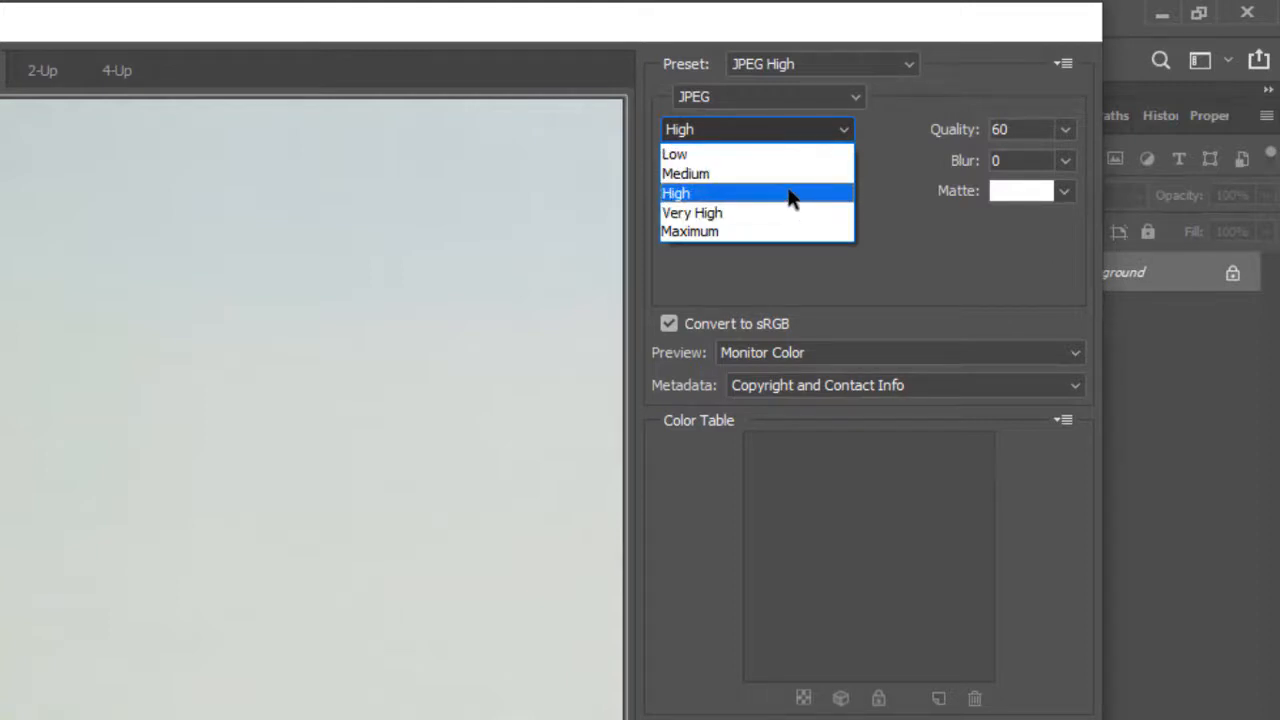
{"action": "mouse_move", "coordinate": [792, 180]}
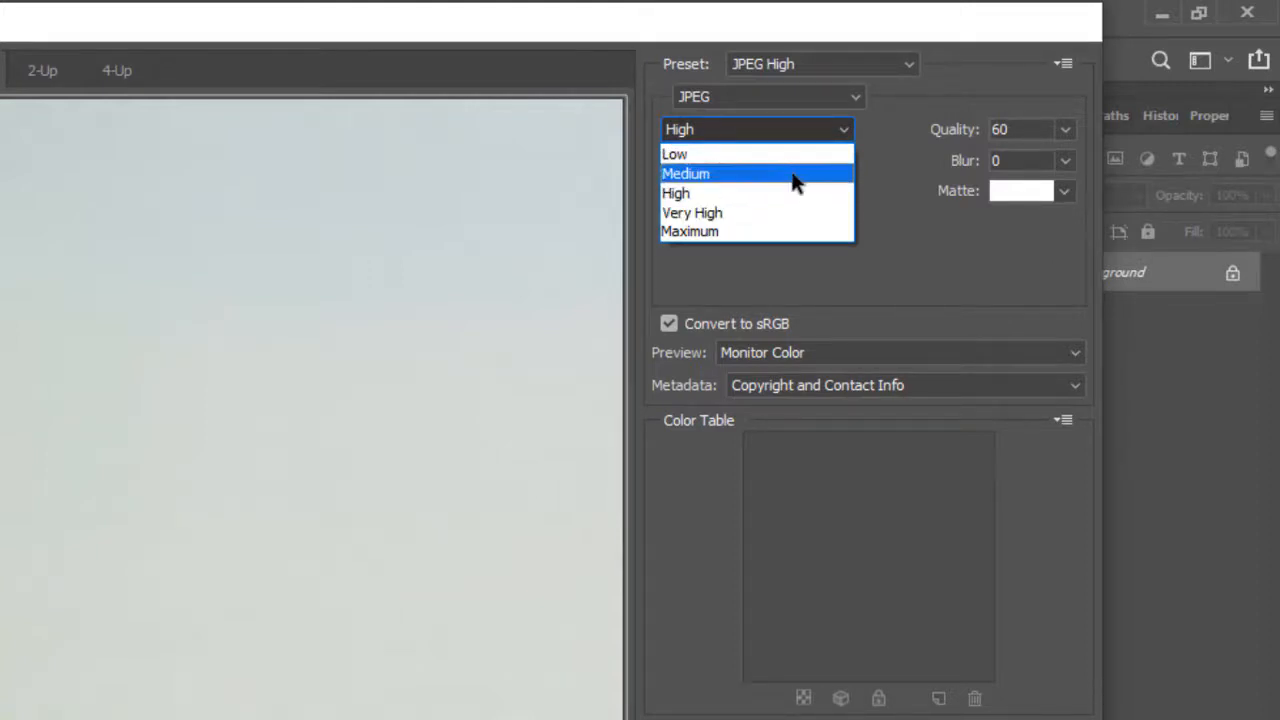
{"action": "mouse_move", "coordinate": [796, 160]}
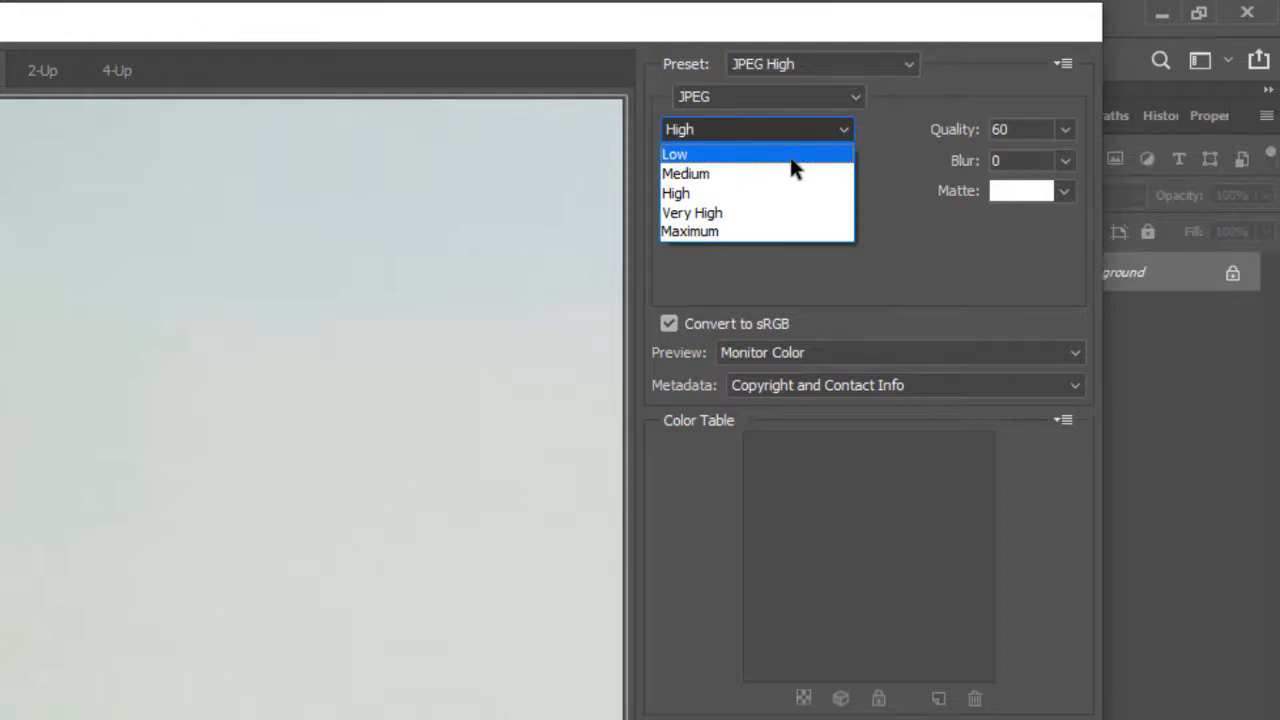
{"action": "left_click", "coordinate": [684, 172]}
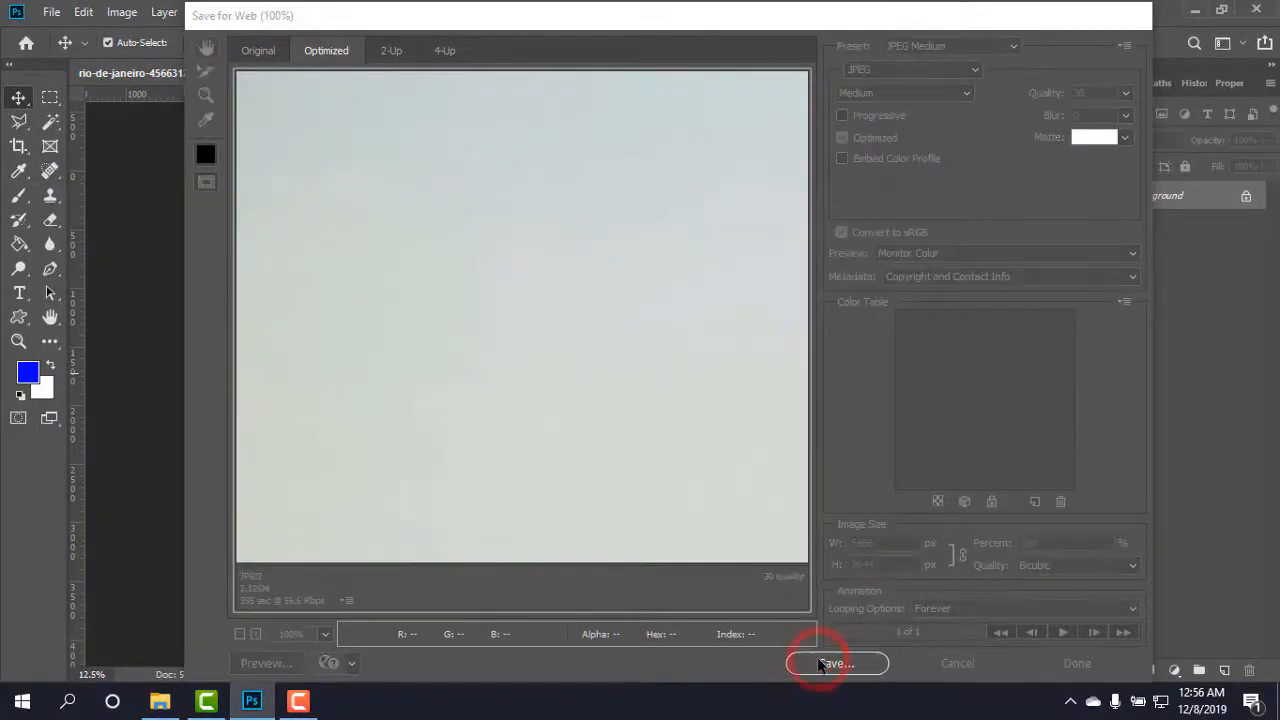
Save the Medium-quality JPEG into Downloads under the file name 1.
{"action": "left_click", "coordinate": [836, 664]}
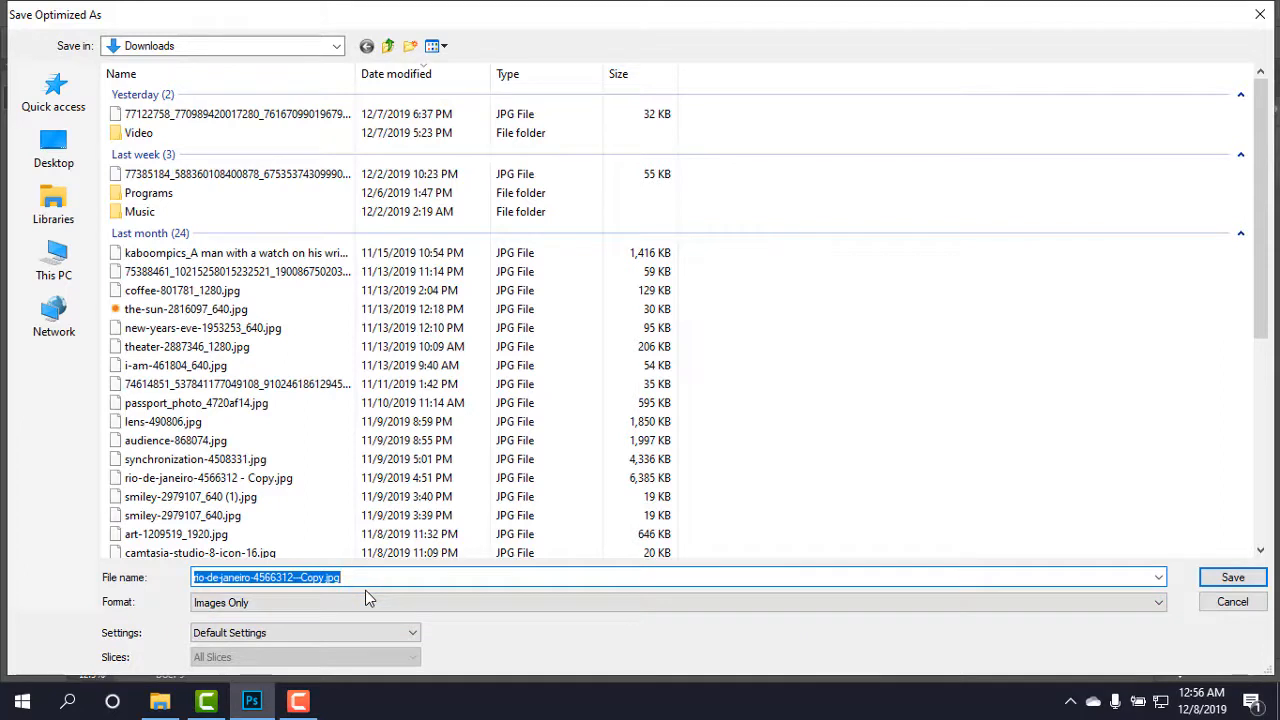
{"action": "type", "text": ">"}
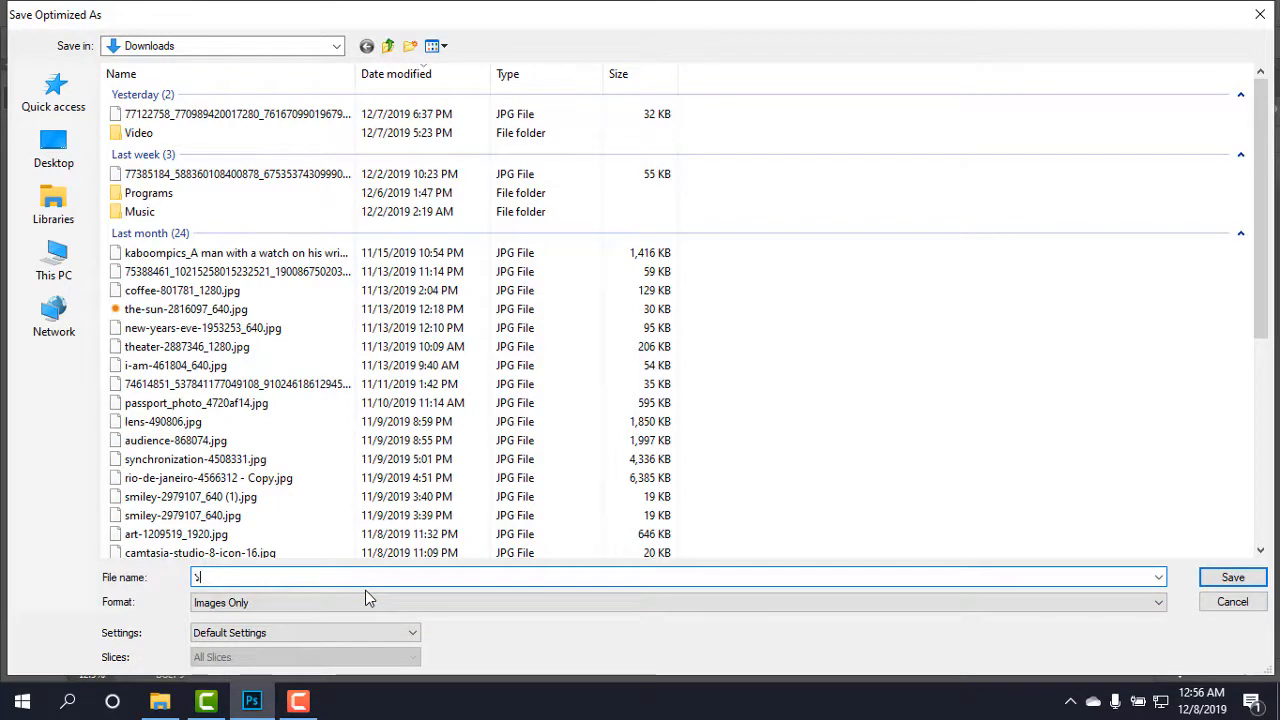
{"action": "type", "text": "1"}
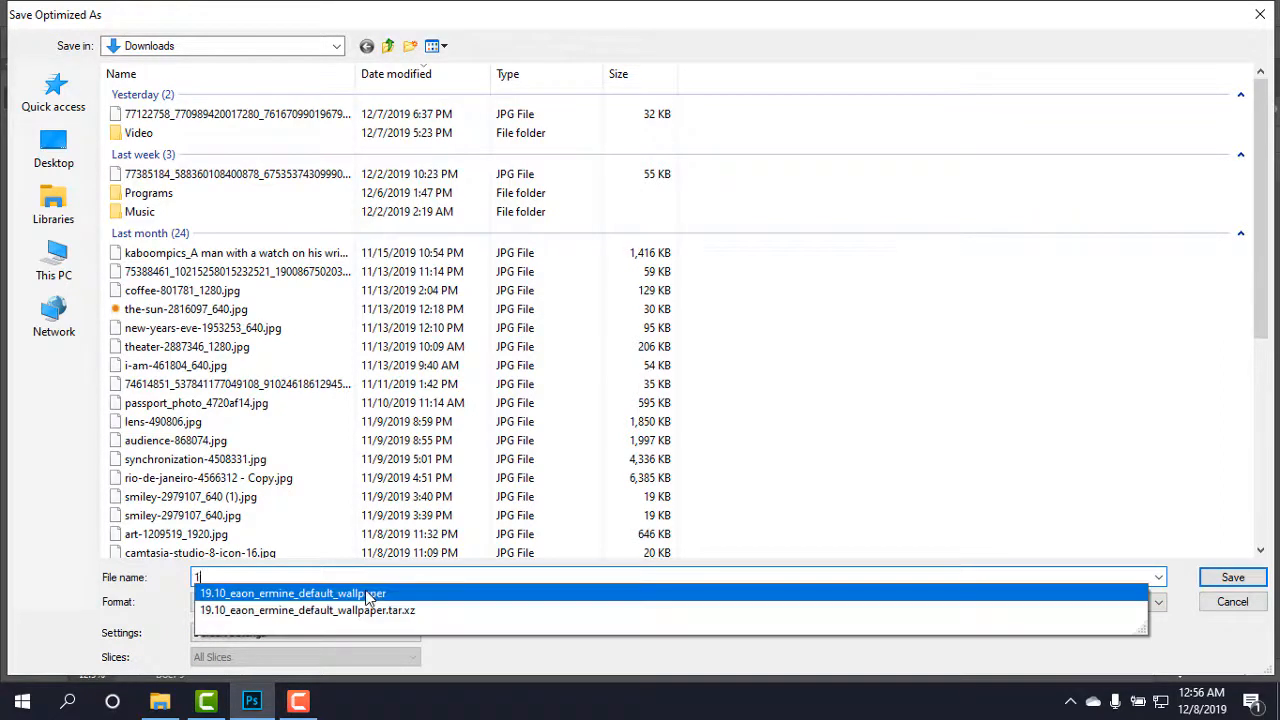
{"action": "mouse_move", "coordinate": [1078, 556]}
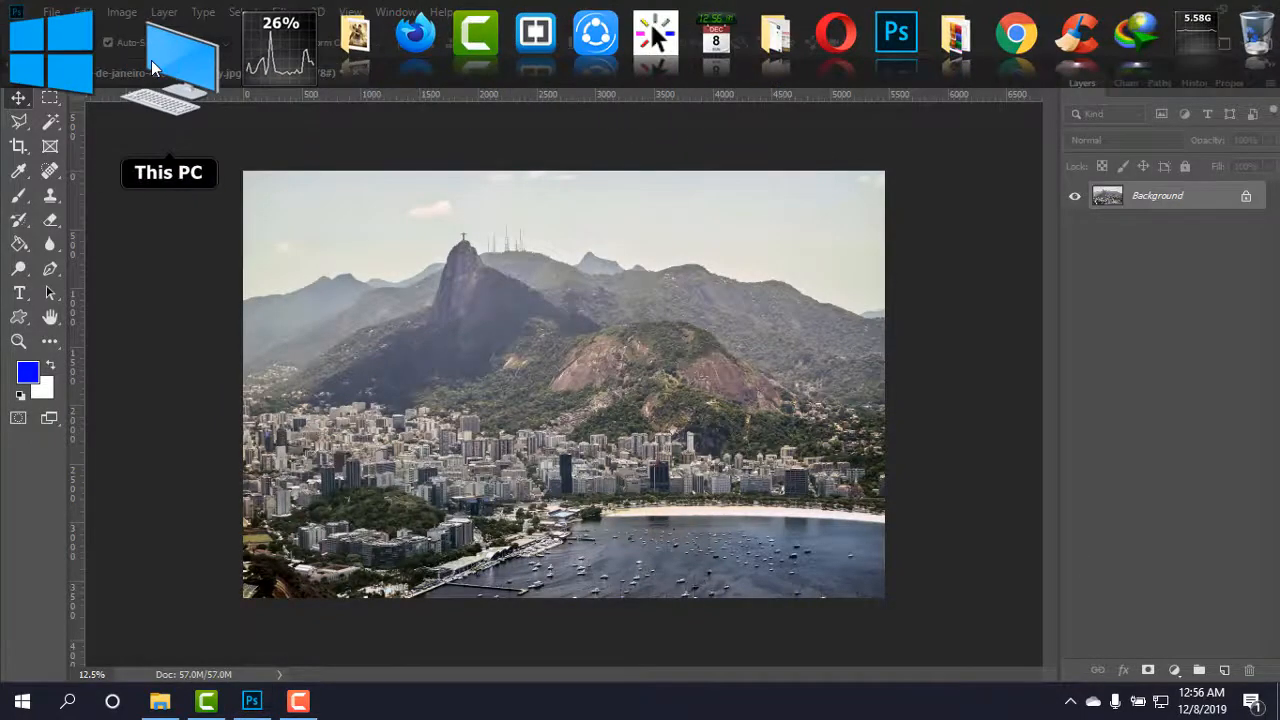
{"action": "double_click", "coordinate": [168, 60]}
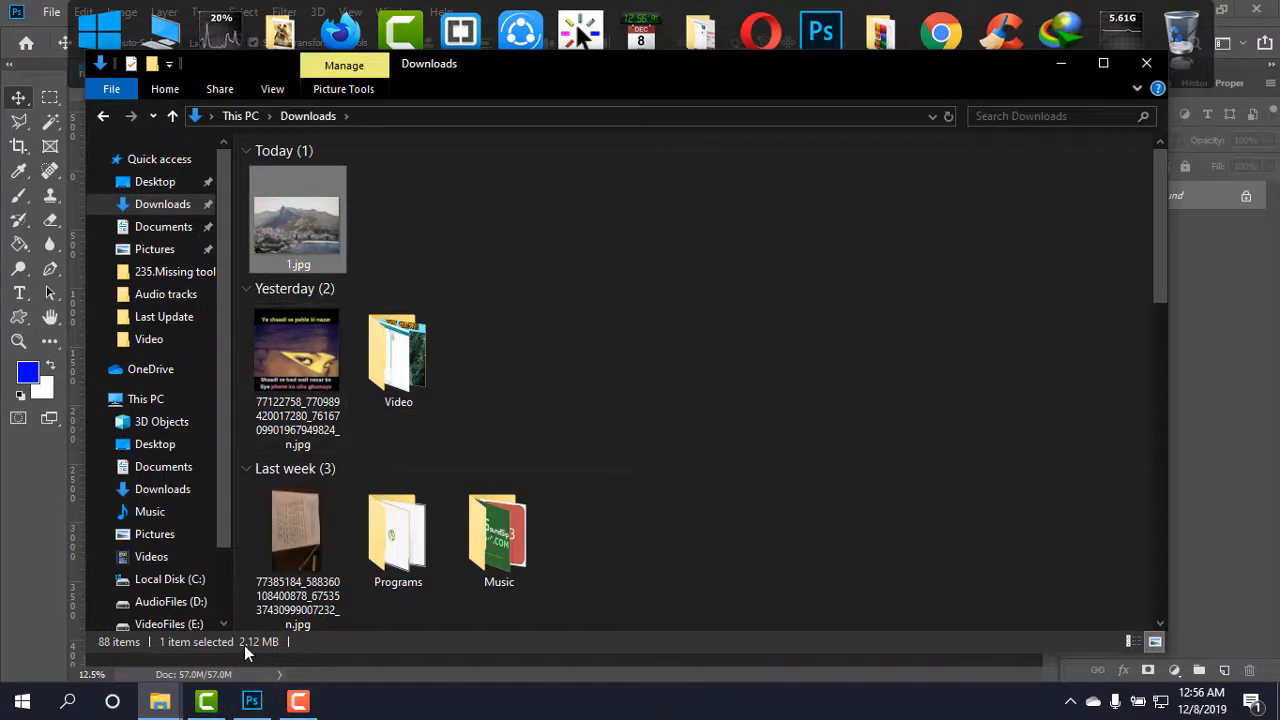
{"action": "mouse_move", "coordinate": [304, 244]}
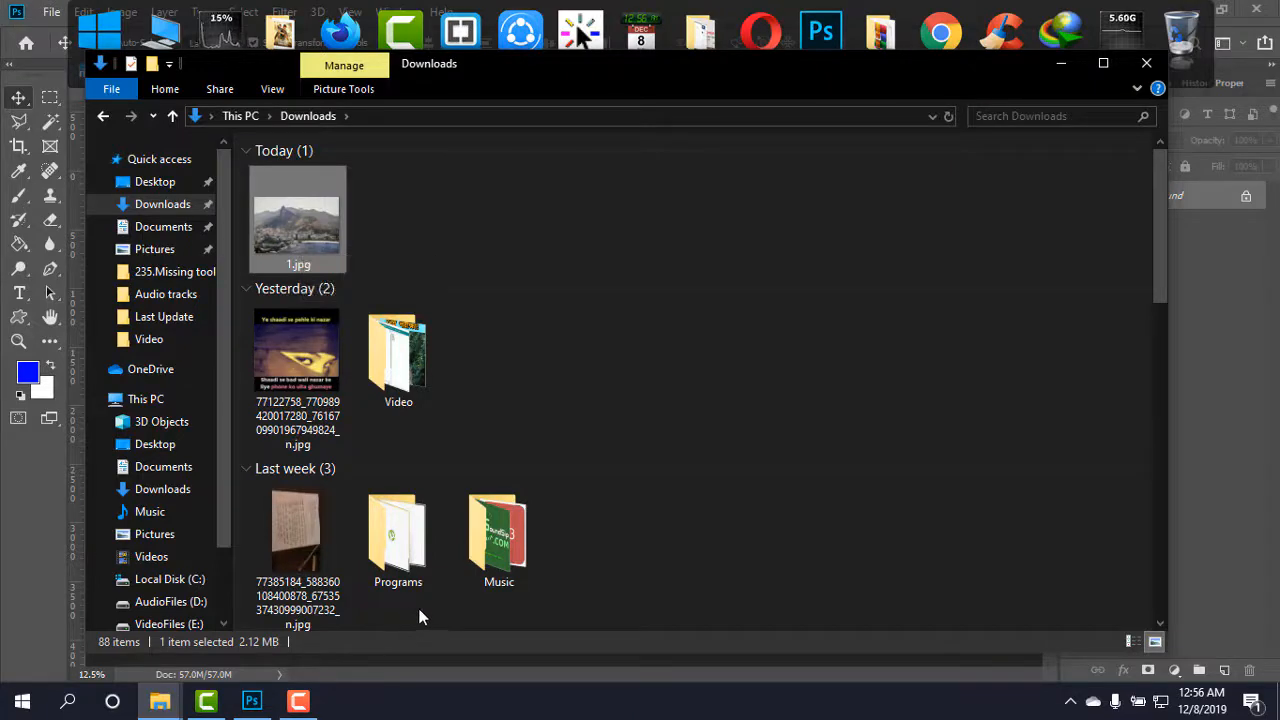
{"action": "mouse_move", "coordinate": [292, 650]}
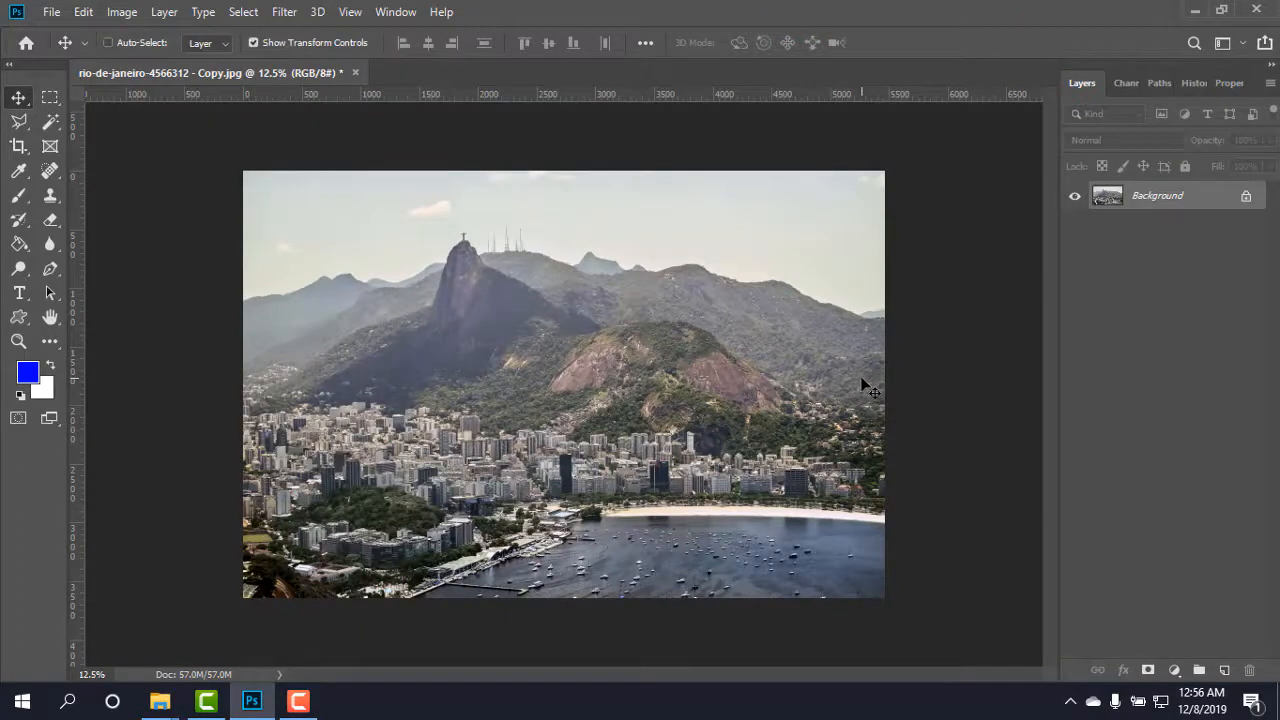
Reopen Save for Web and lower the JPEG quality to Low.
{"action": "left_click", "coordinate": [52, 12]}
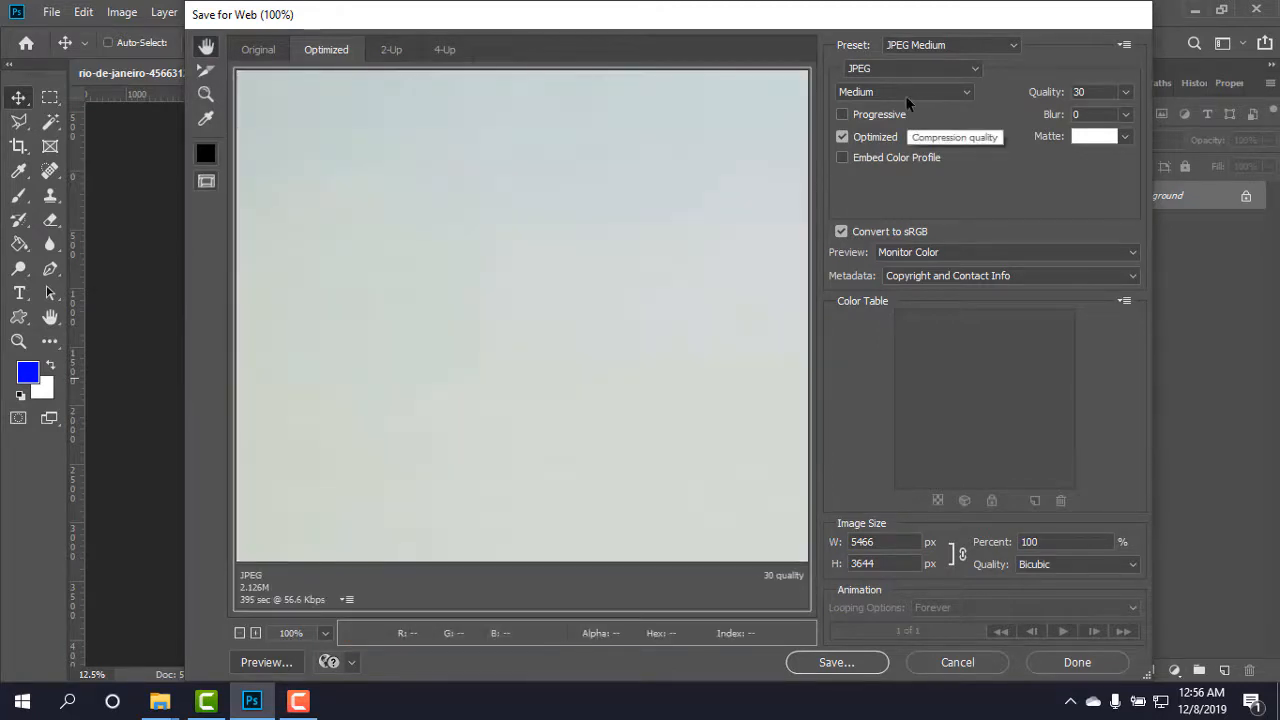
{"action": "left_click", "coordinate": [904, 92]}
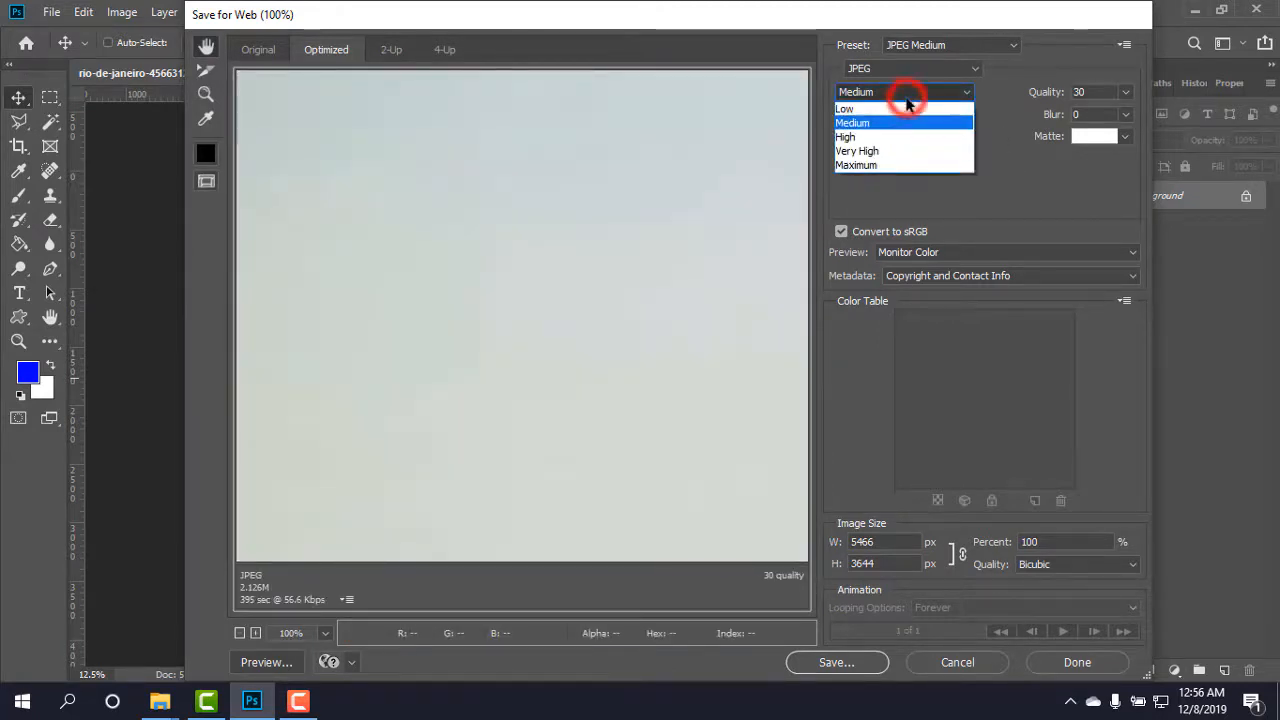
{"action": "left_click", "coordinate": [844, 108]}
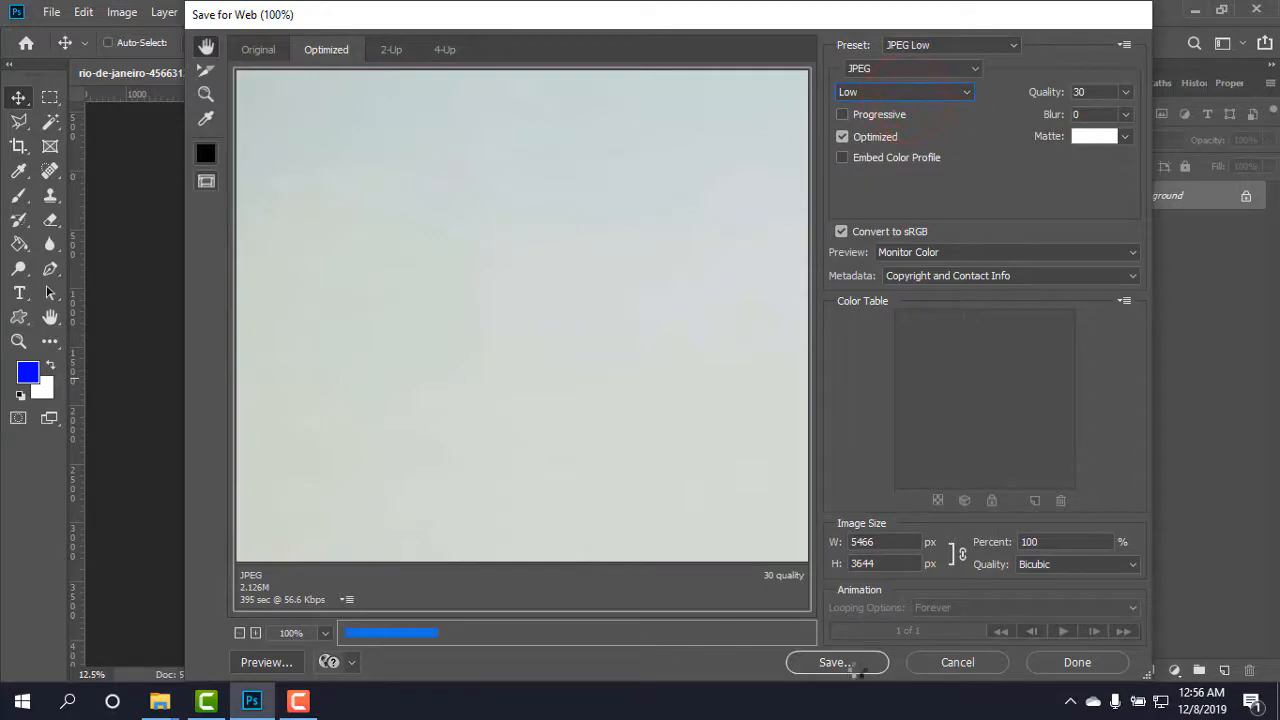
Save the Low-quality JPEG into Downloads under the file name 2.
{"action": "left_click", "coordinate": [836, 662]}
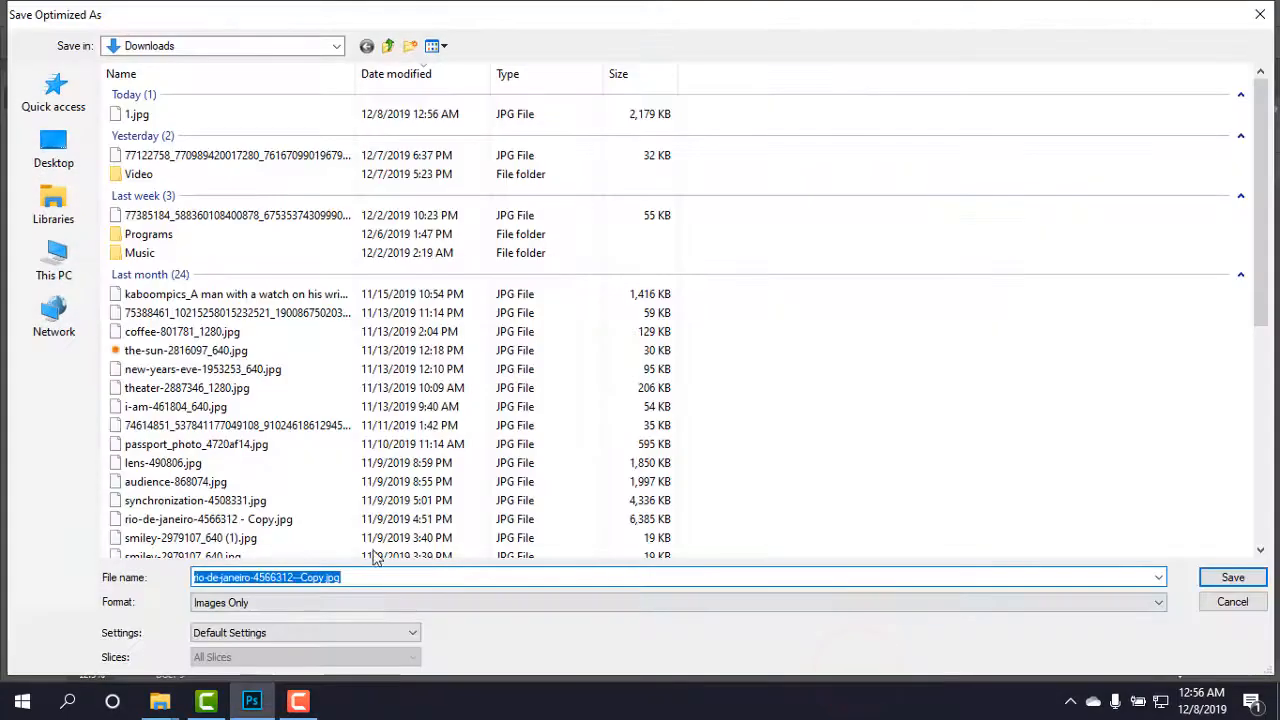
{"action": "type", "text": "2"}
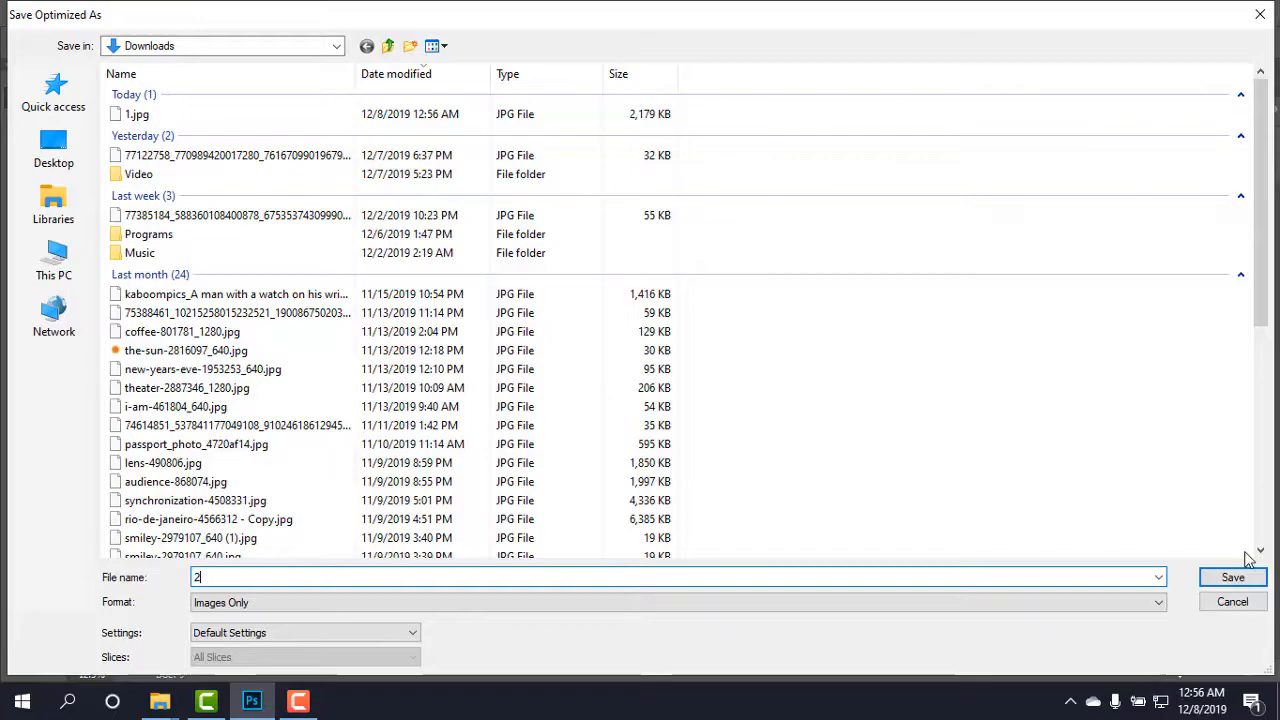
{"action": "left_click", "coordinate": [1232, 576]}
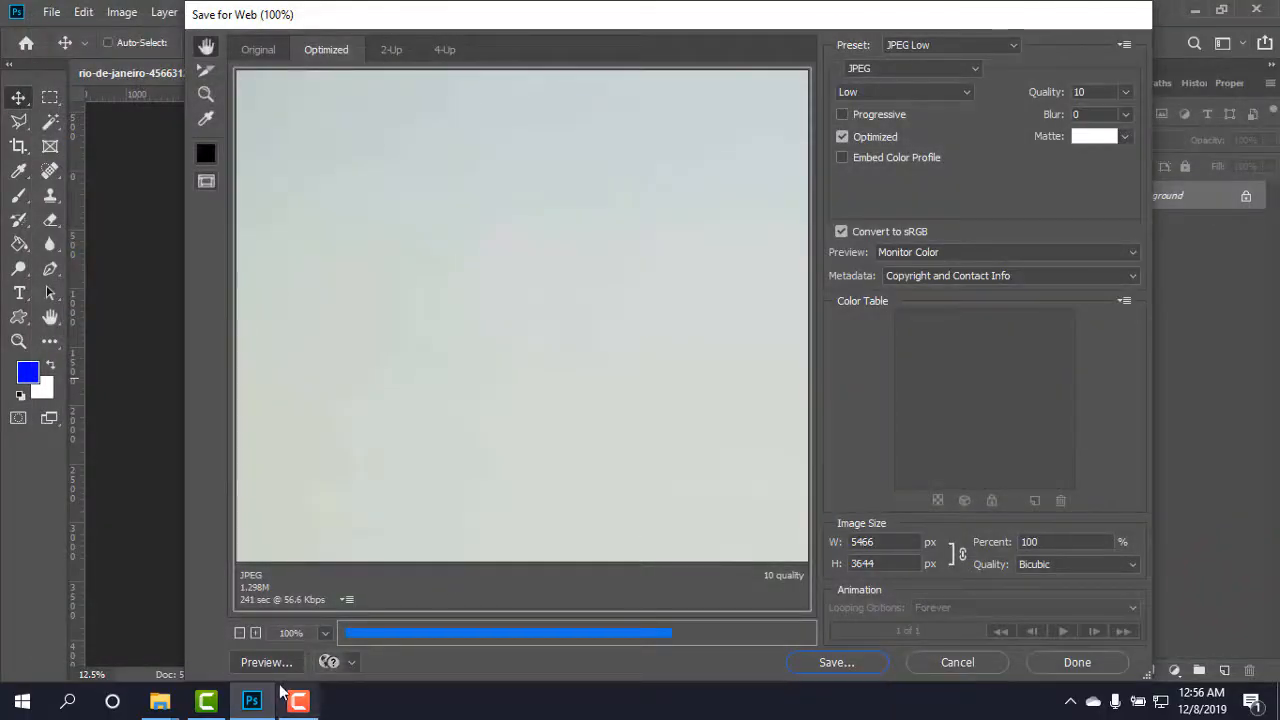
{"action": "left_click", "coordinate": [1076, 662]}
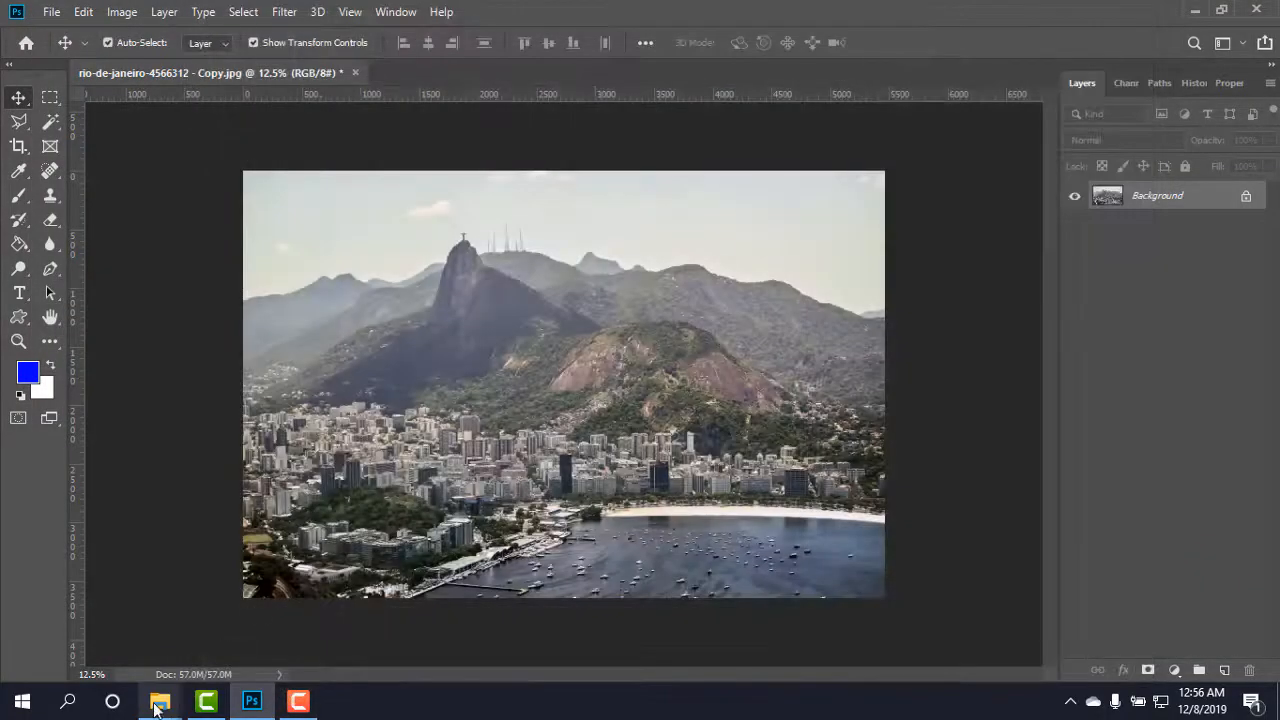
{"action": "left_click", "coordinate": [160, 700]}
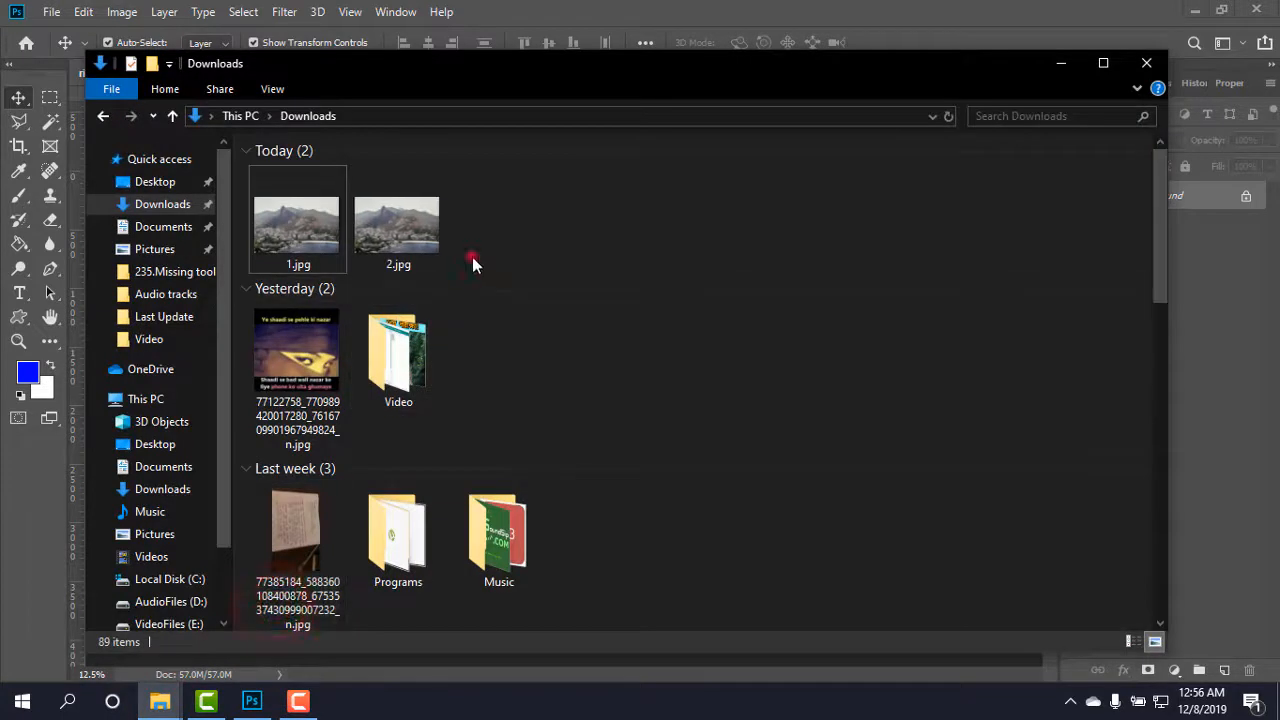
{"action": "left_click", "coordinate": [398, 224]}
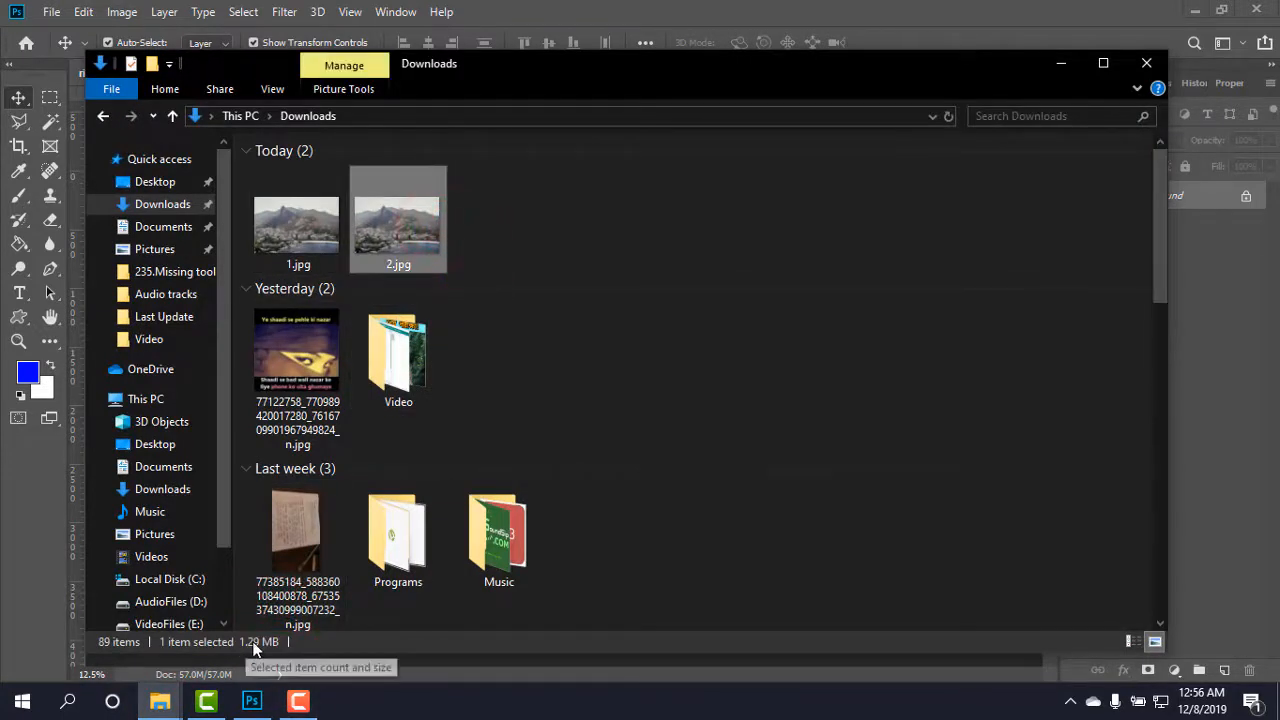
{"action": "left_click", "coordinate": [298, 224]}
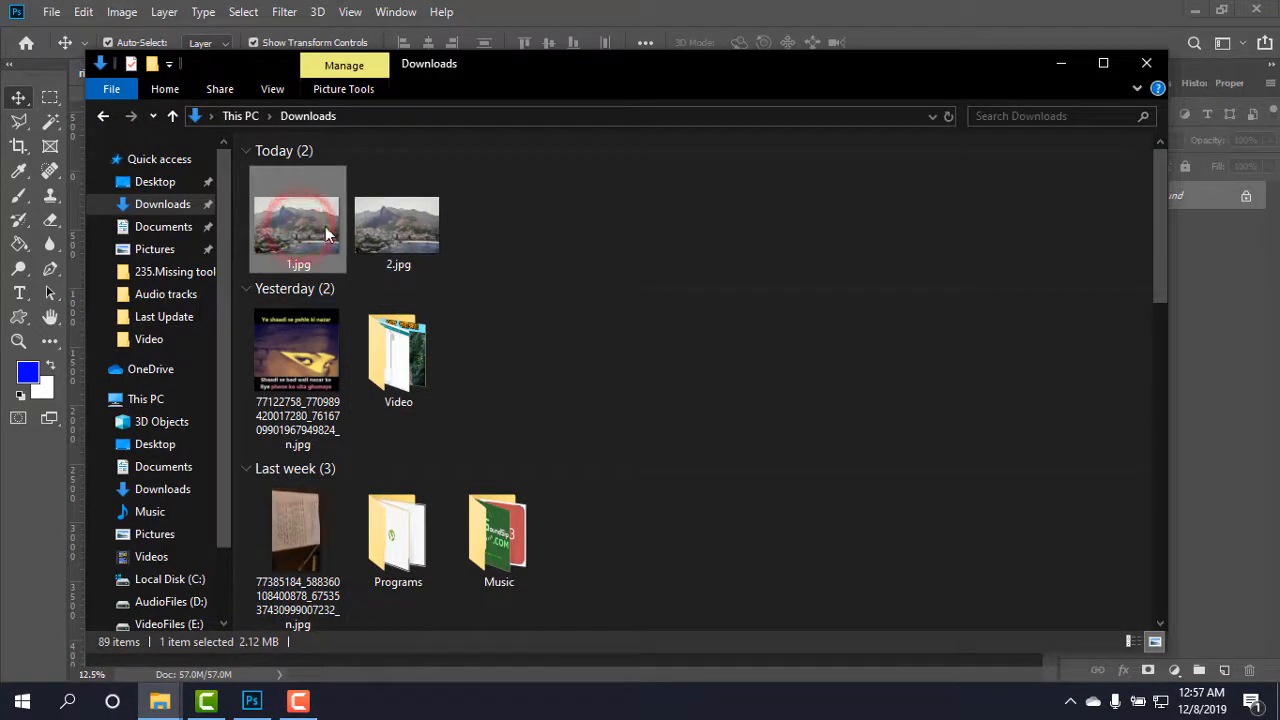
{"action": "left_click", "coordinate": [398, 222]}
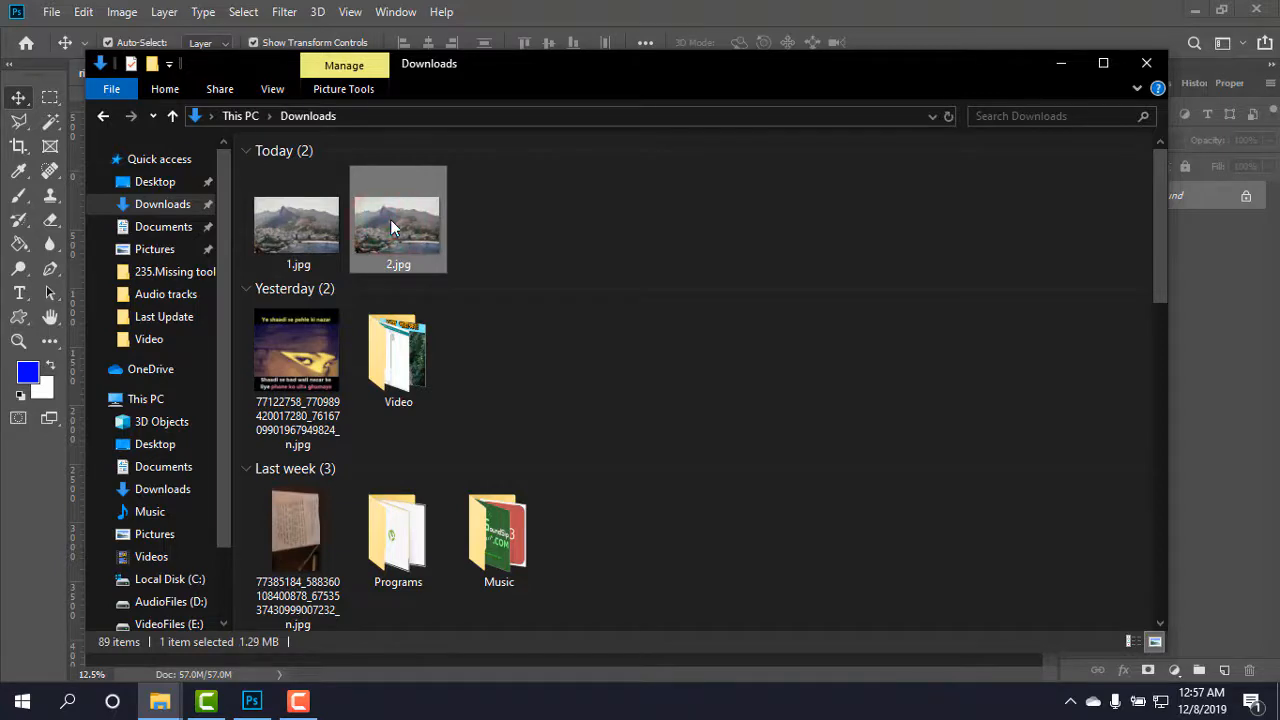
{"action": "mouse_move", "coordinate": [940, 162]}
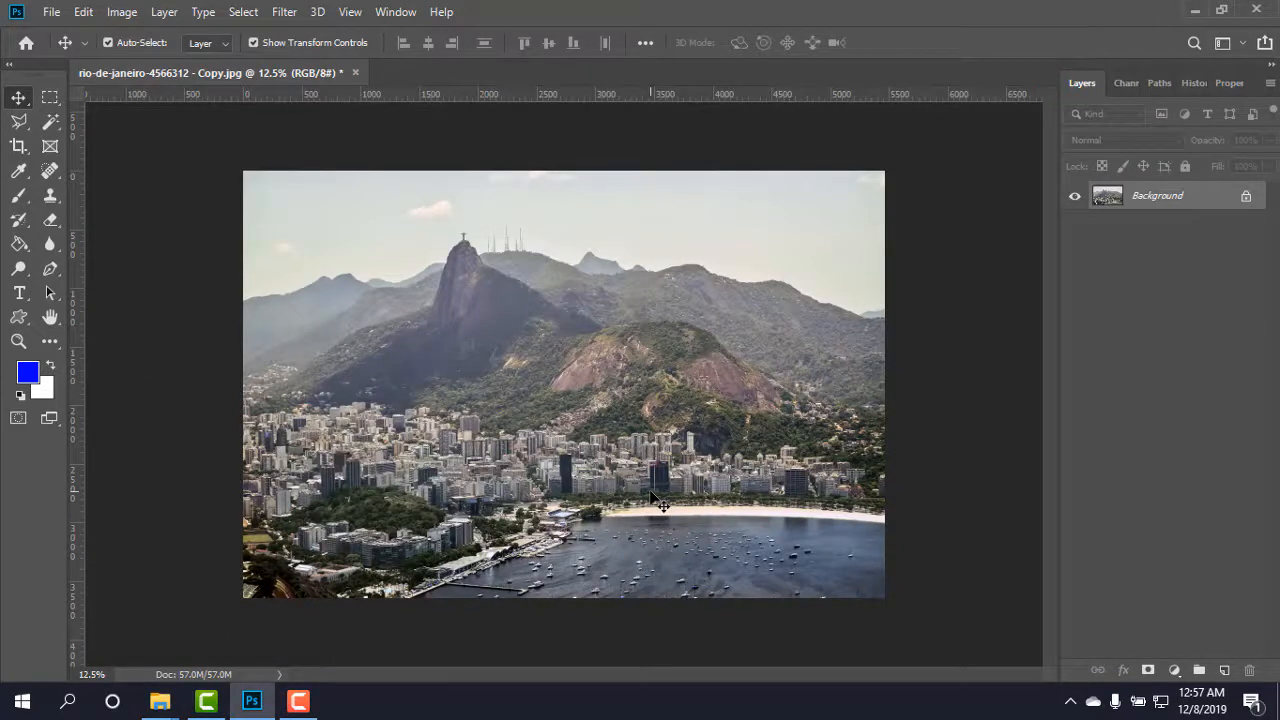
Reopen Save for Web and set the image width to 1280 px (1280 × 853).
{"action": "key", "text": "Ctrl+Alt+Shift+S"}
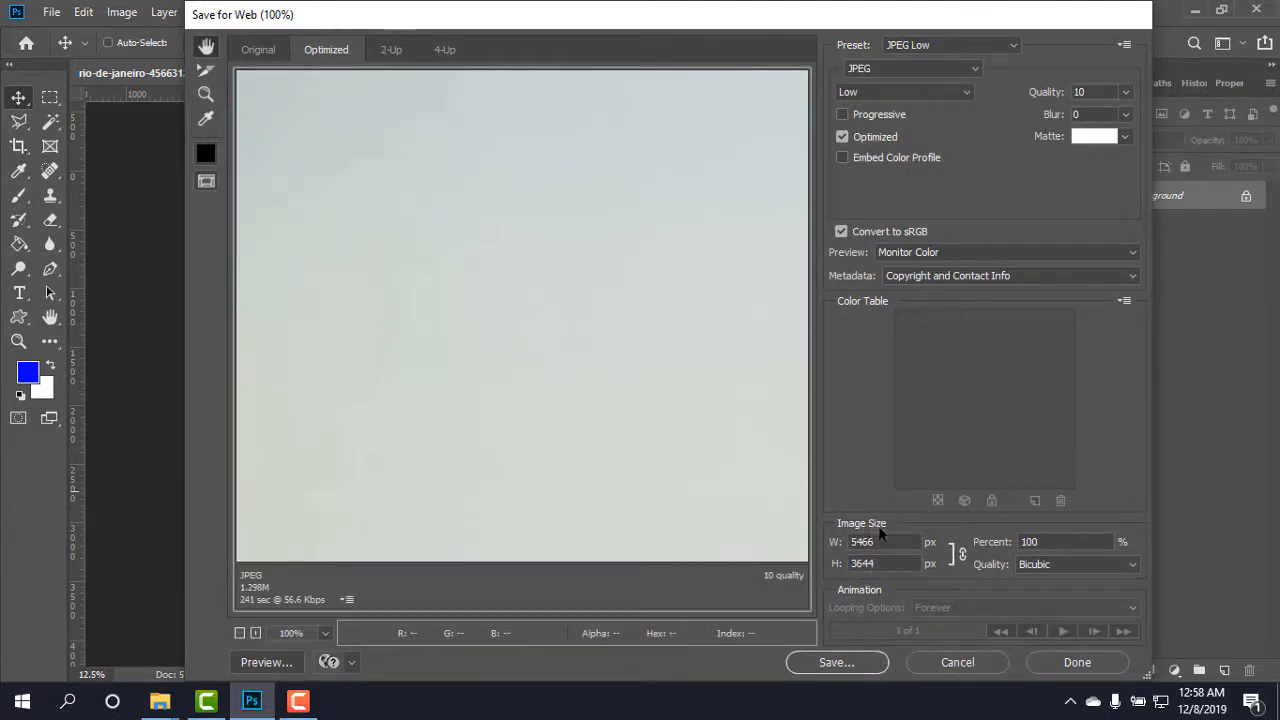
{"action": "triple_click", "coordinate": [882, 540]}
{"action": "type", "text": "1280"}
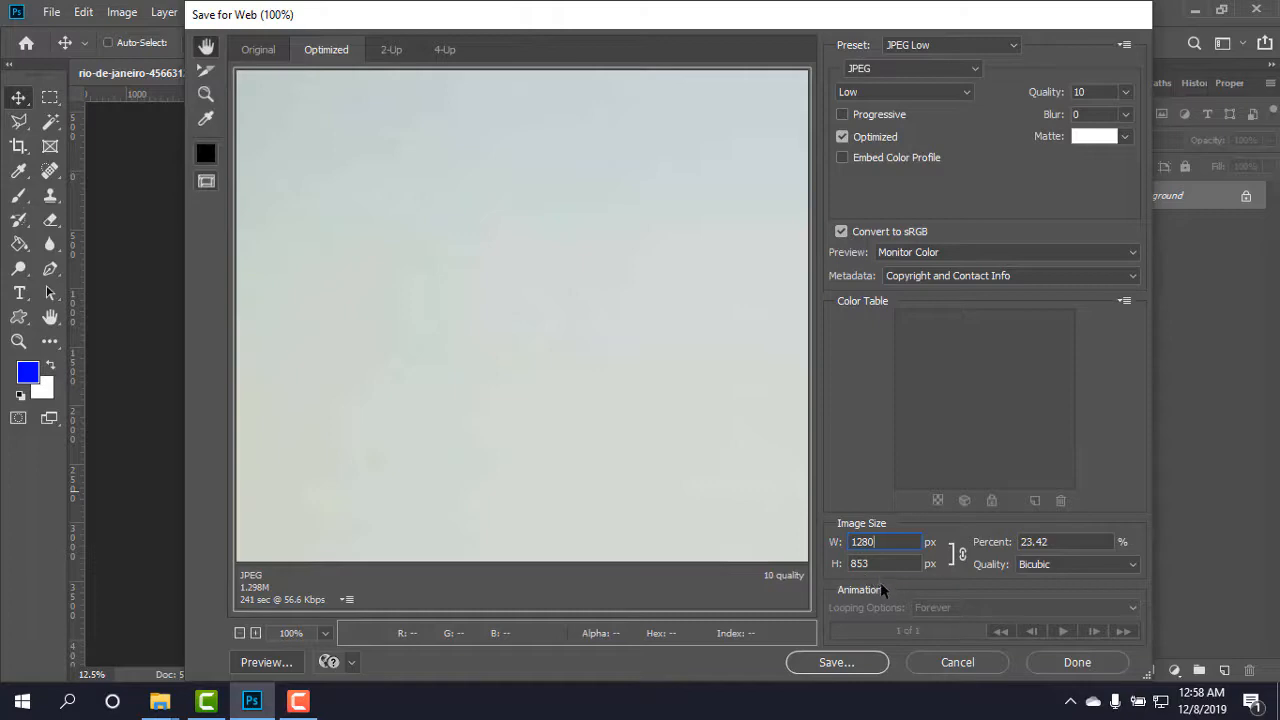
{"action": "mouse_move", "coordinate": [852, 672]}
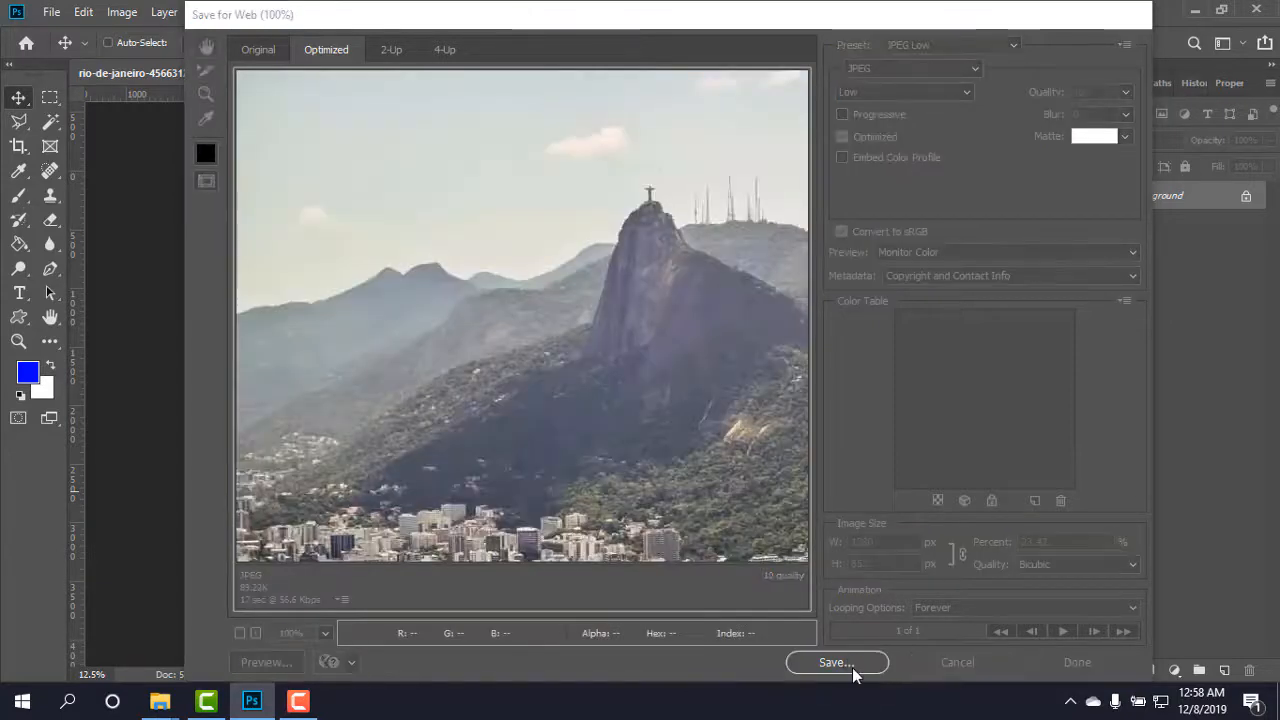
Save the resized Low-quality JPEG into Downloads under the file name 3.
{"action": "left_click", "coordinate": [836, 662]}
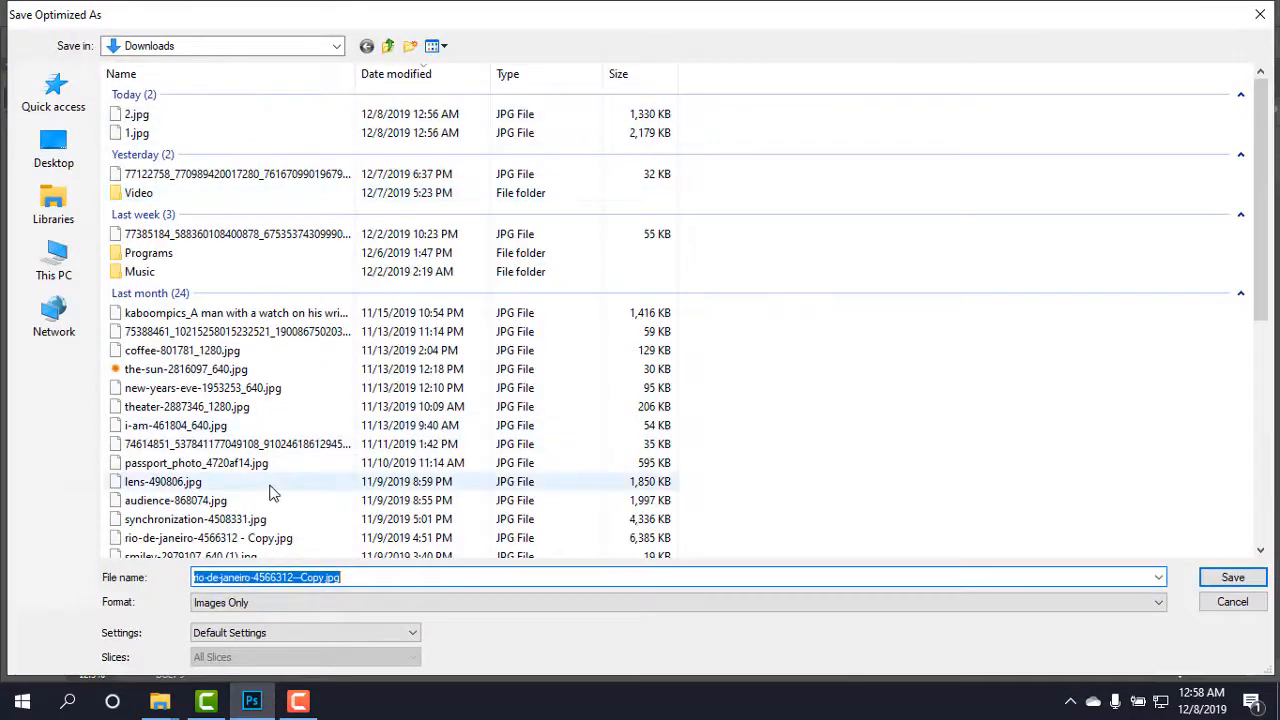
{"action": "type", "text": "3"}
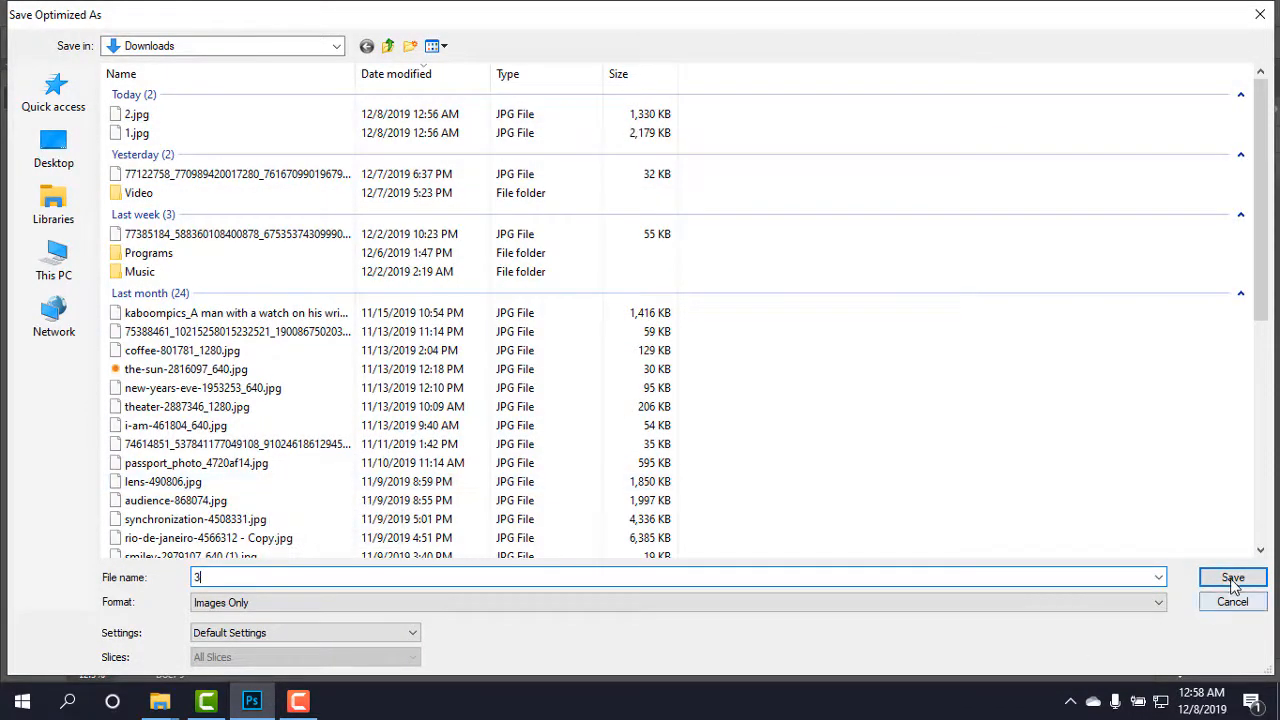
{"action": "left_click", "coordinate": [1232, 578]}
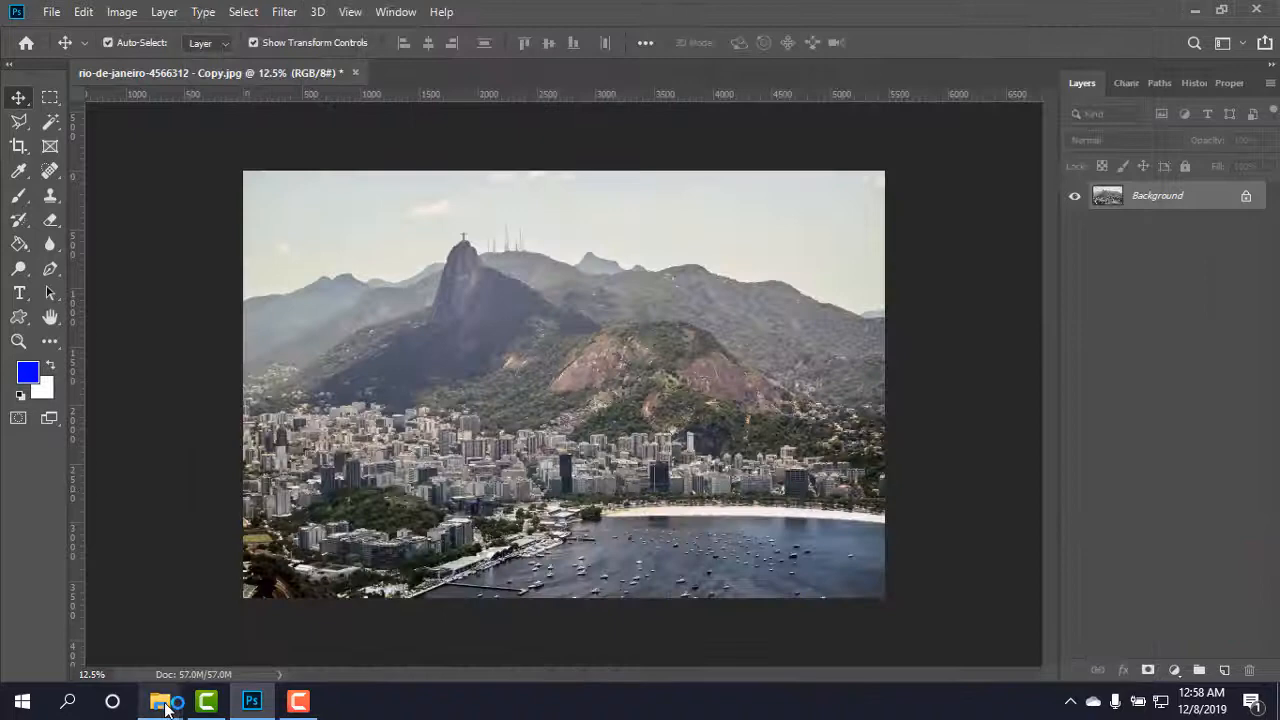
Select 3.jpg in Downloads to confirm it is 1280 × 853 and 90.0 KB.
{"action": "left_click", "coordinate": [166, 700]}
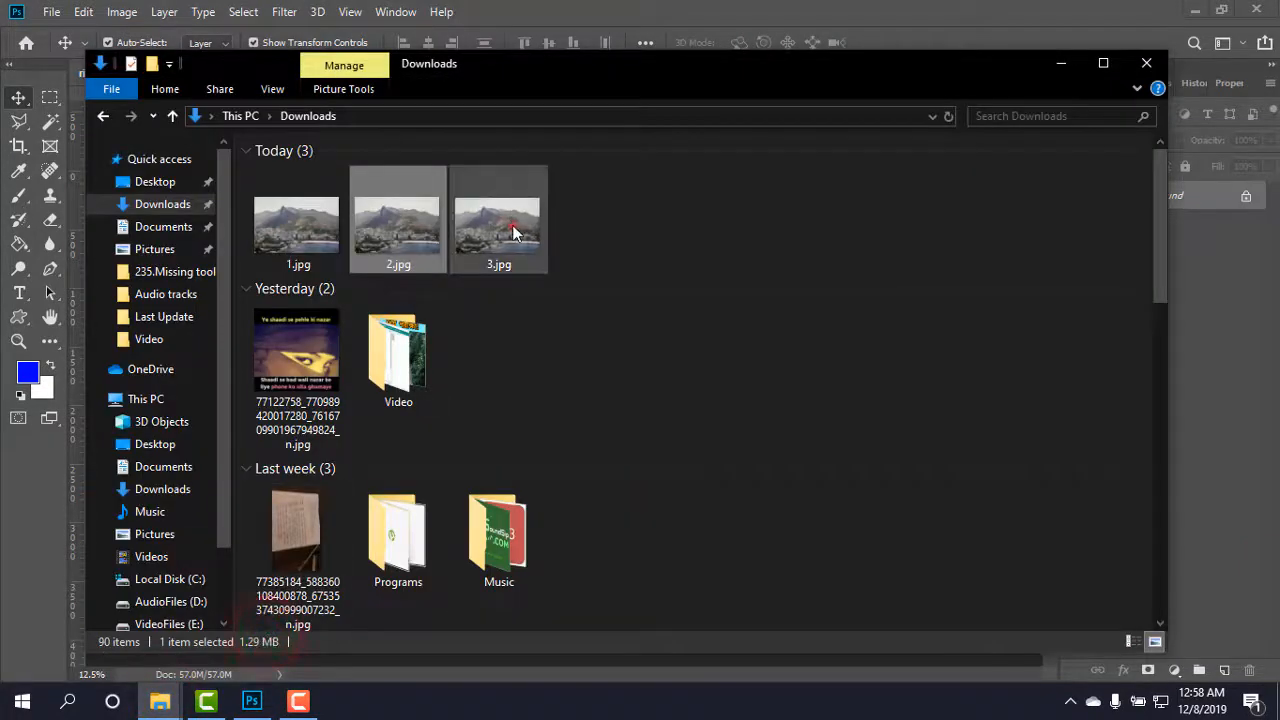
{"action": "left_click", "coordinate": [498, 218]}
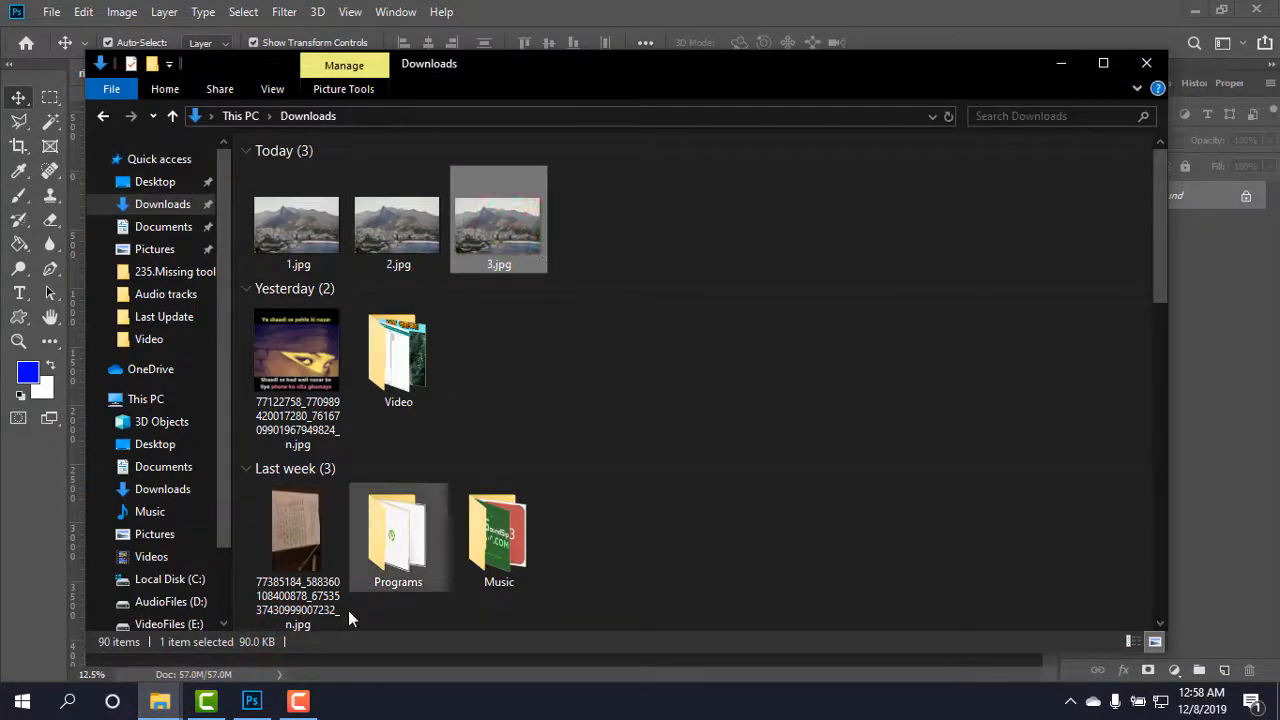
{"action": "mouse_move", "coordinate": [252, 640]}
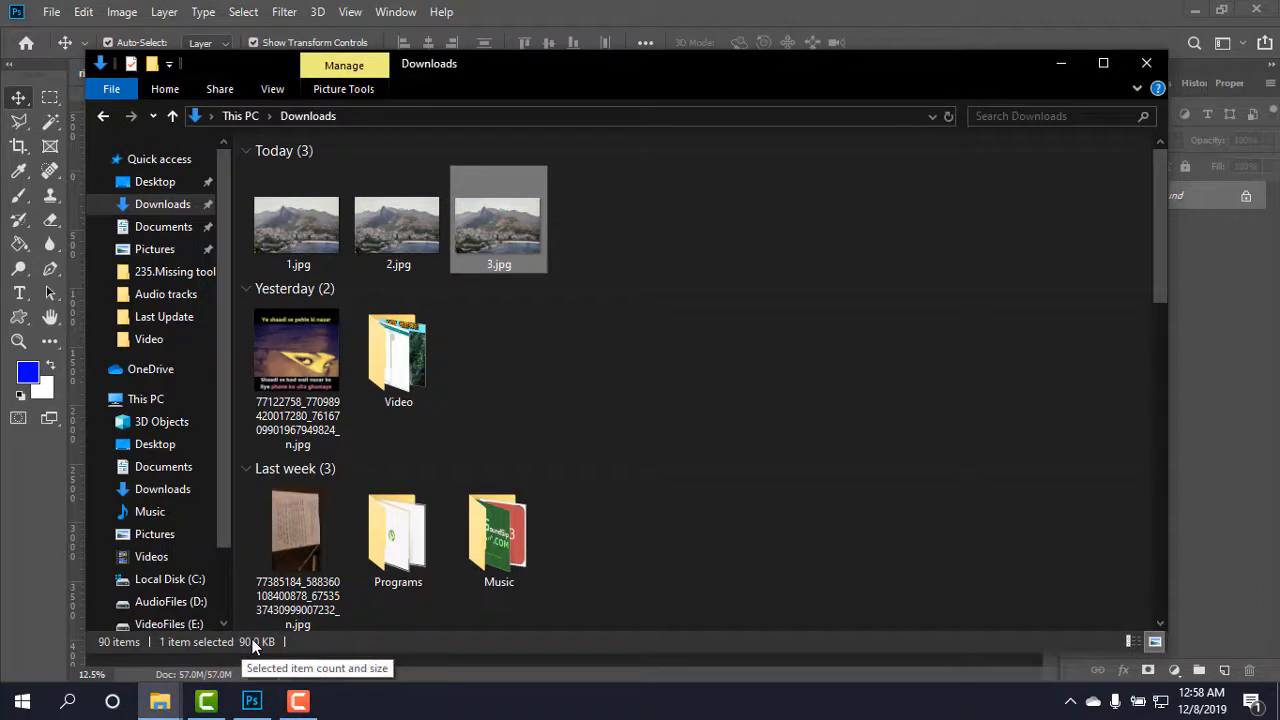
{"action": "mouse_move", "coordinate": [510, 256]}
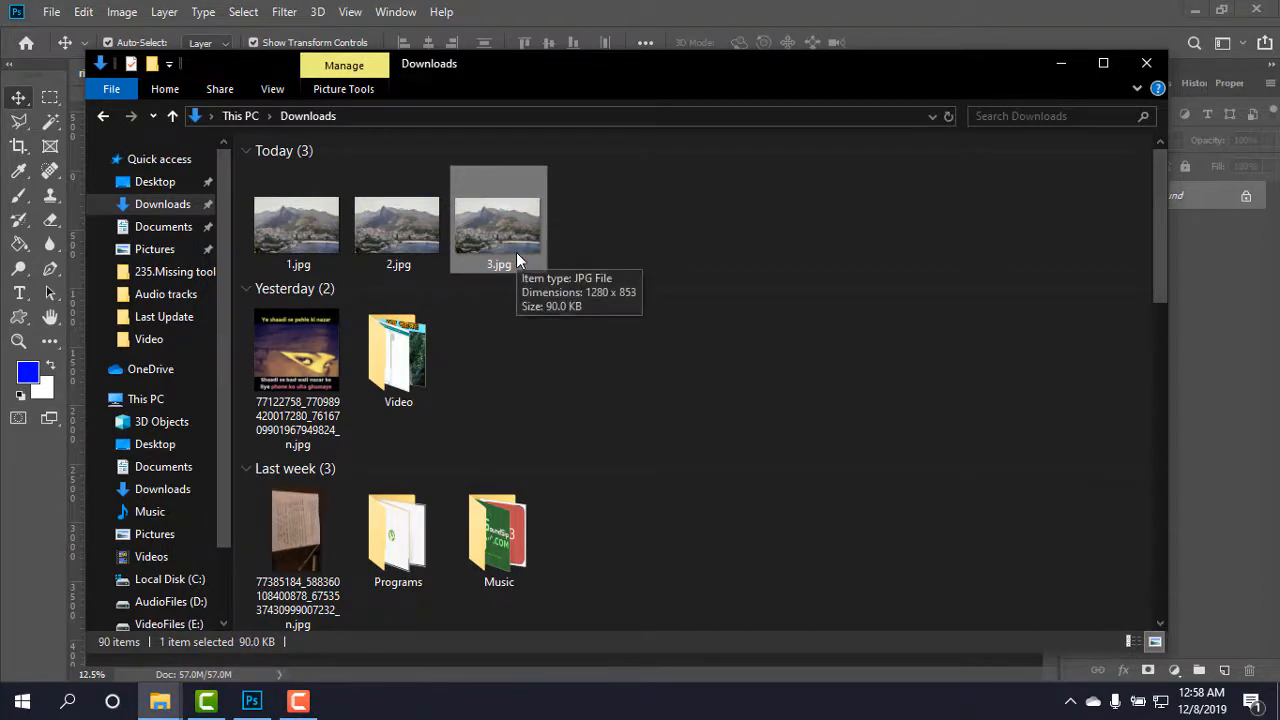
{"action": "mouse_move", "coordinate": [518, 232]}
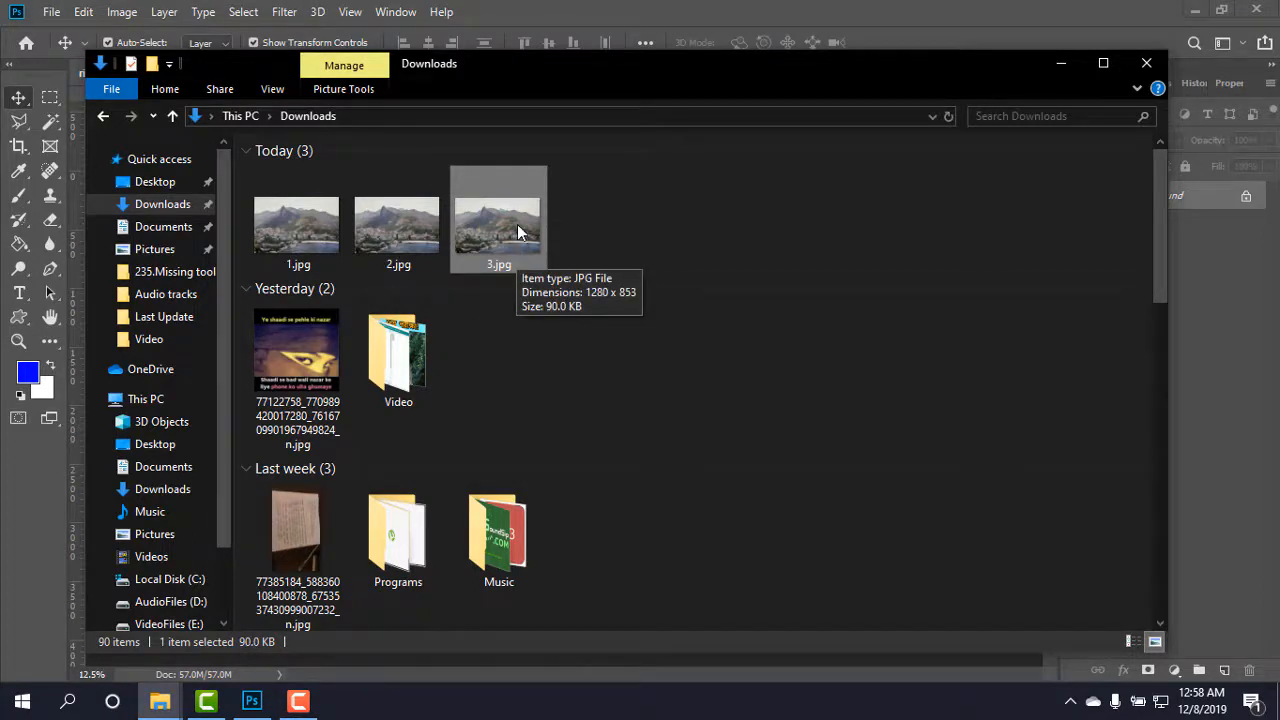
{"action": "double_click", "coordinate": [498, 224]}
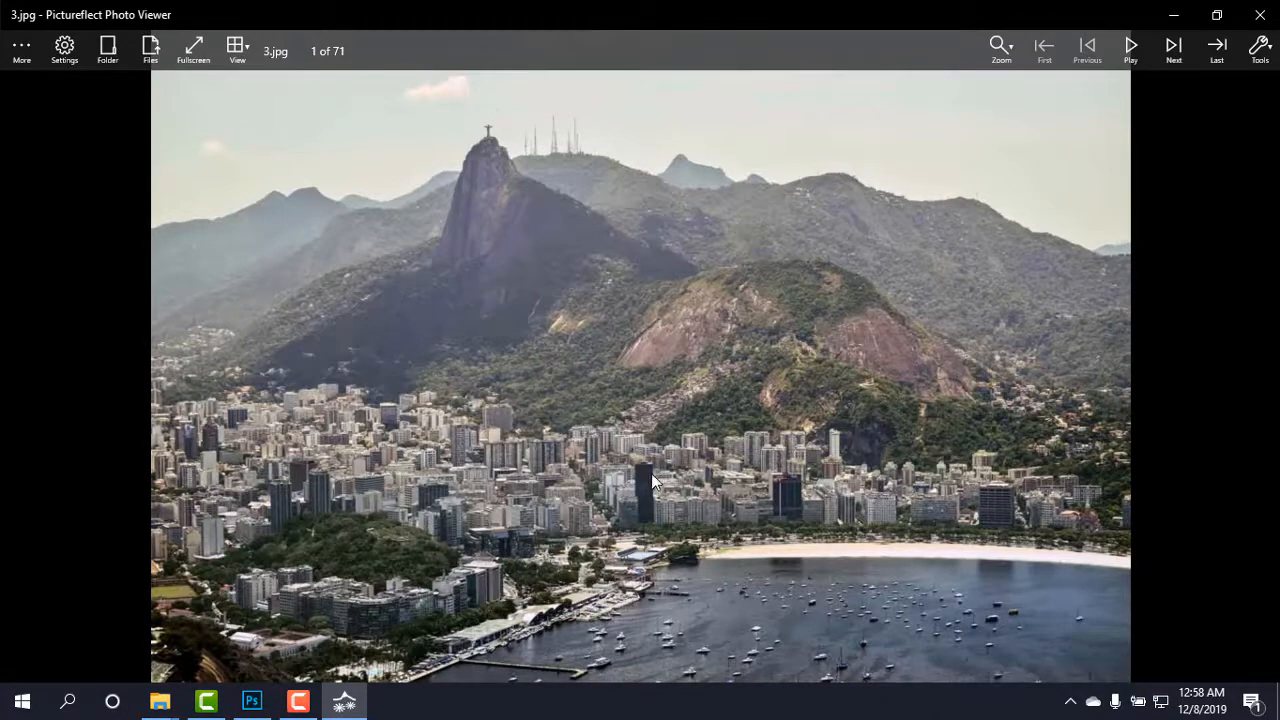
{"action": "mouse_move", "coordinate": [652, 512]}
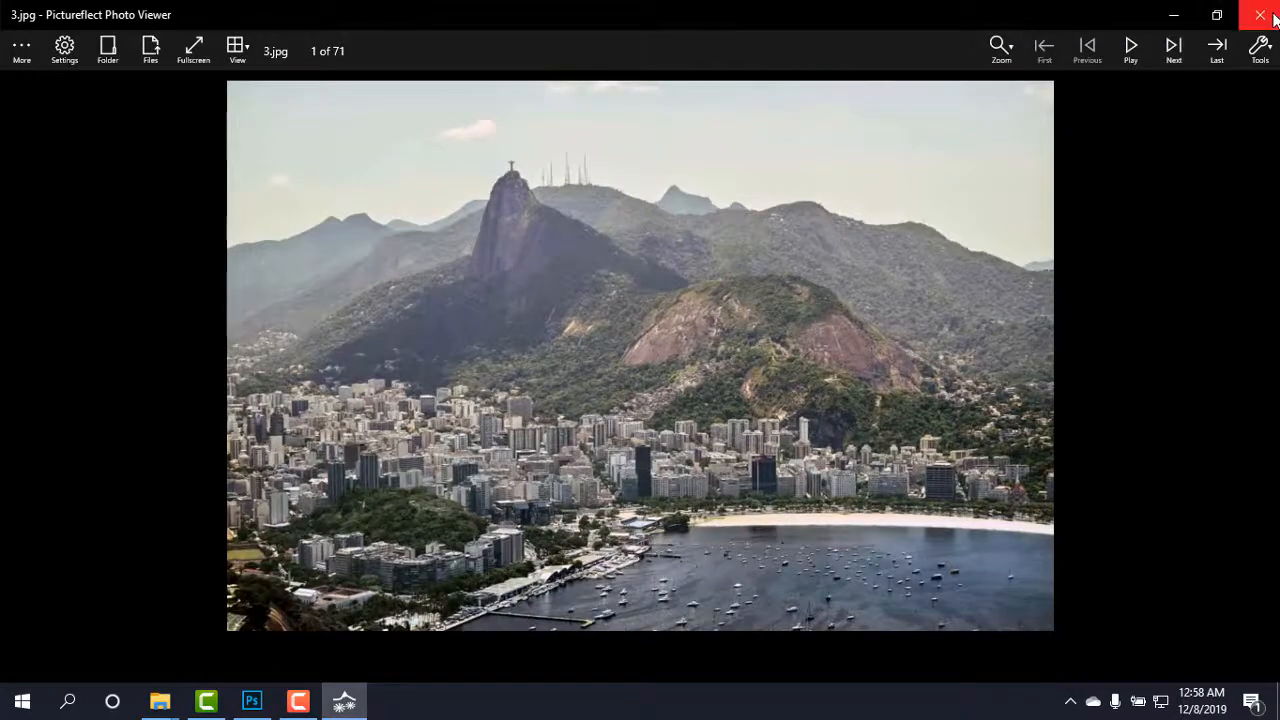
{"action": "left_click", "coordinate": [1260, 16]}
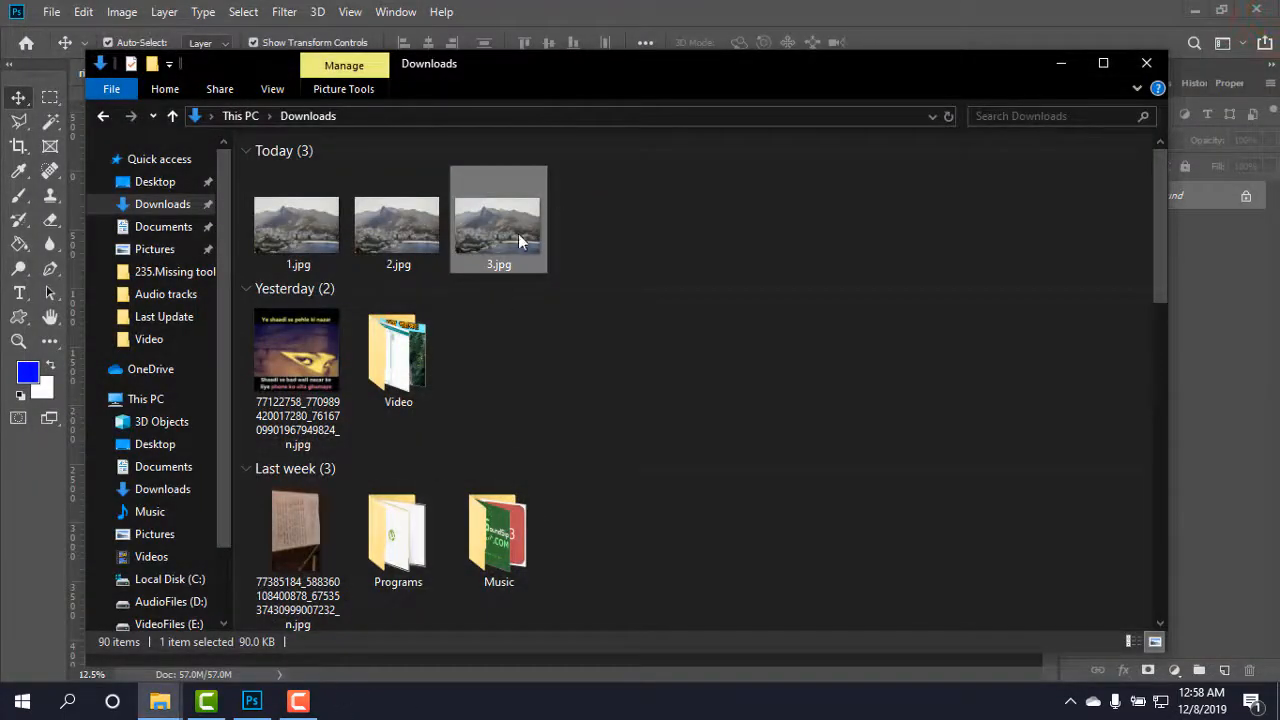
{"action": "mouse_move", "coordinate": [1060, 62]}
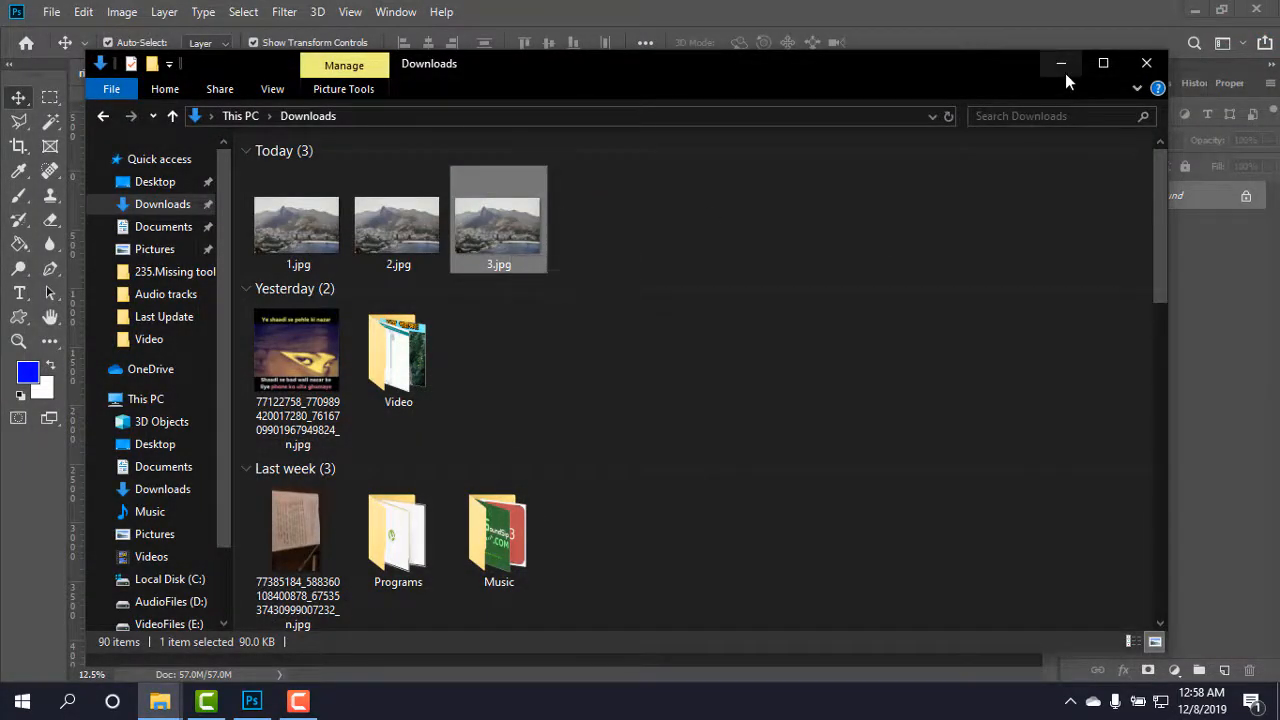